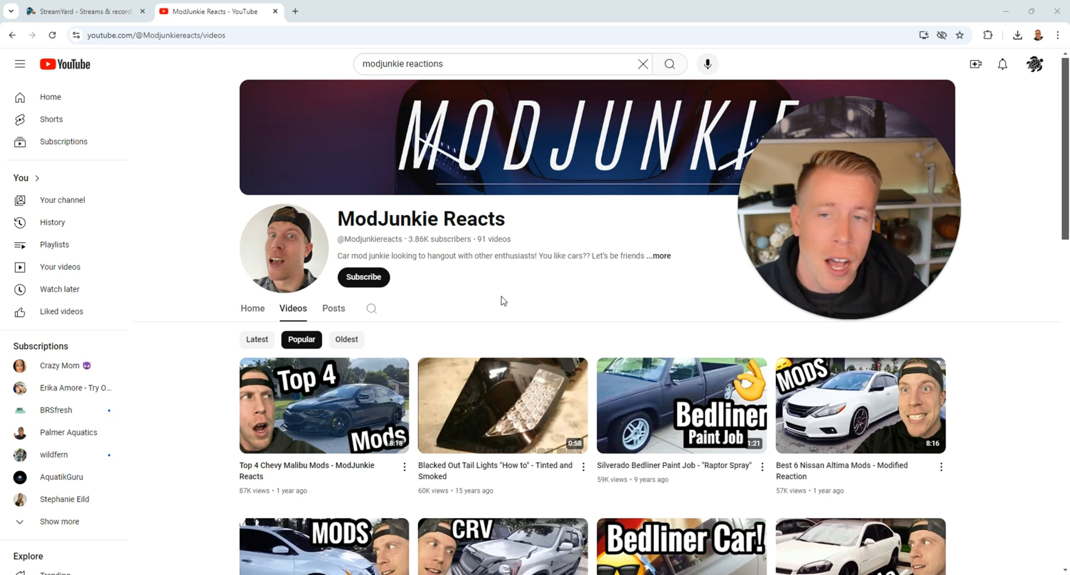
# Browse the channel's Popular videos list, then return to the StreamYard broadcasts dashboard.
pyautogui.scroll(-3)
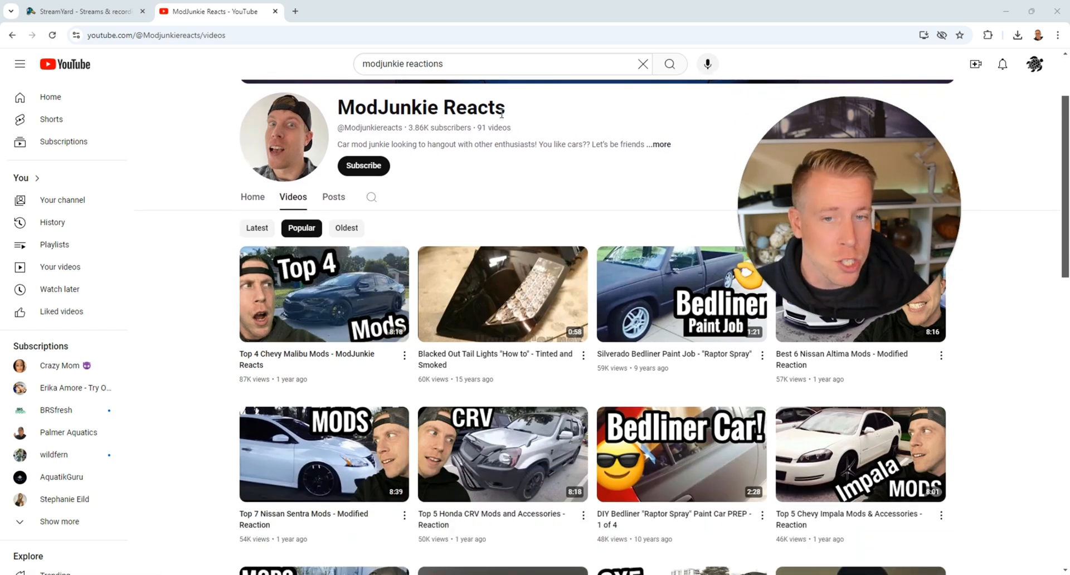
pyautogui.scroll(-3)
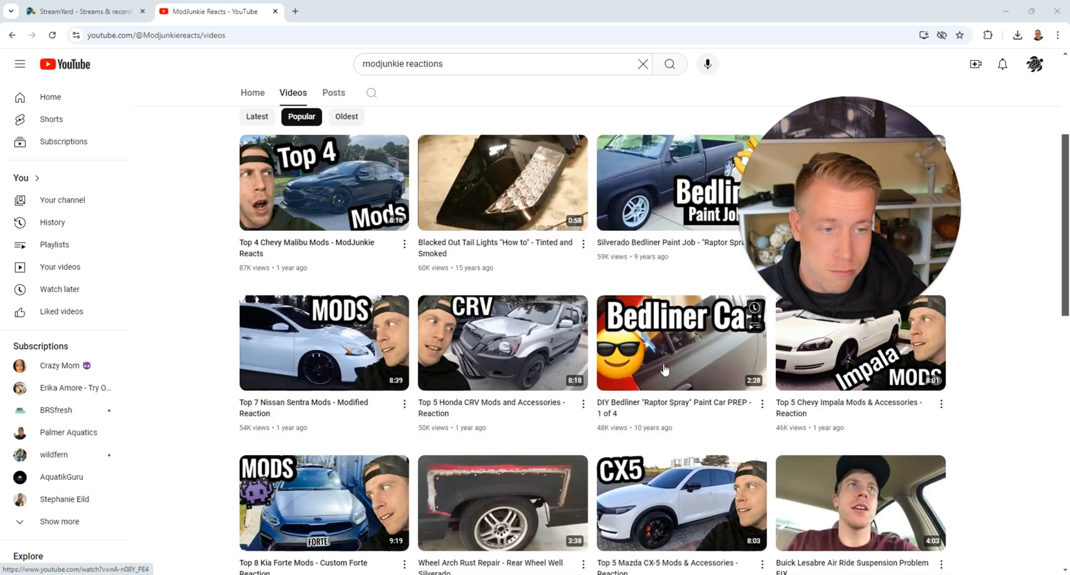
pyautogui.click(82, 12)
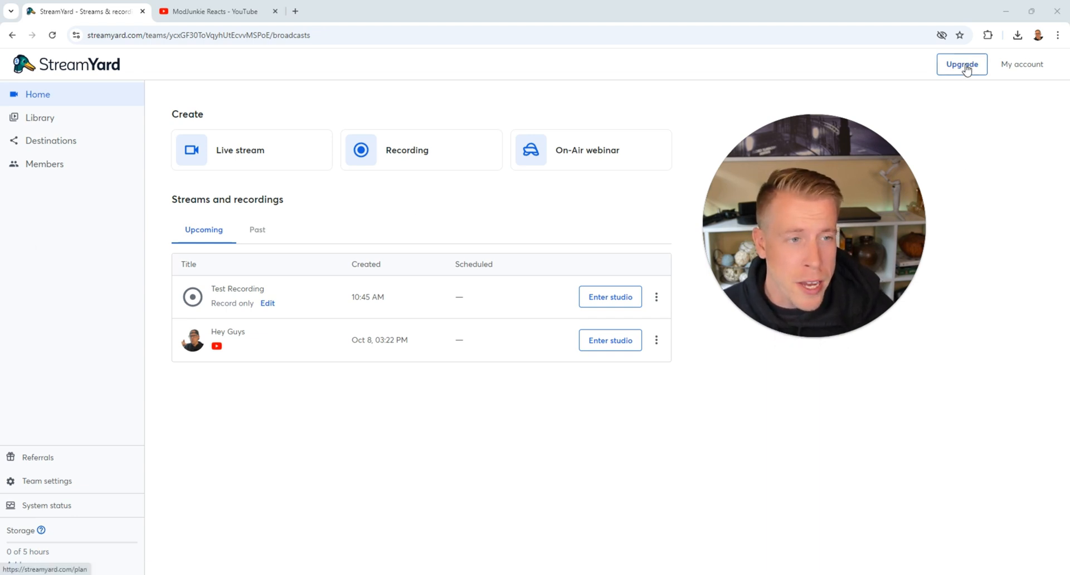
pyautogui.click(961, 64)
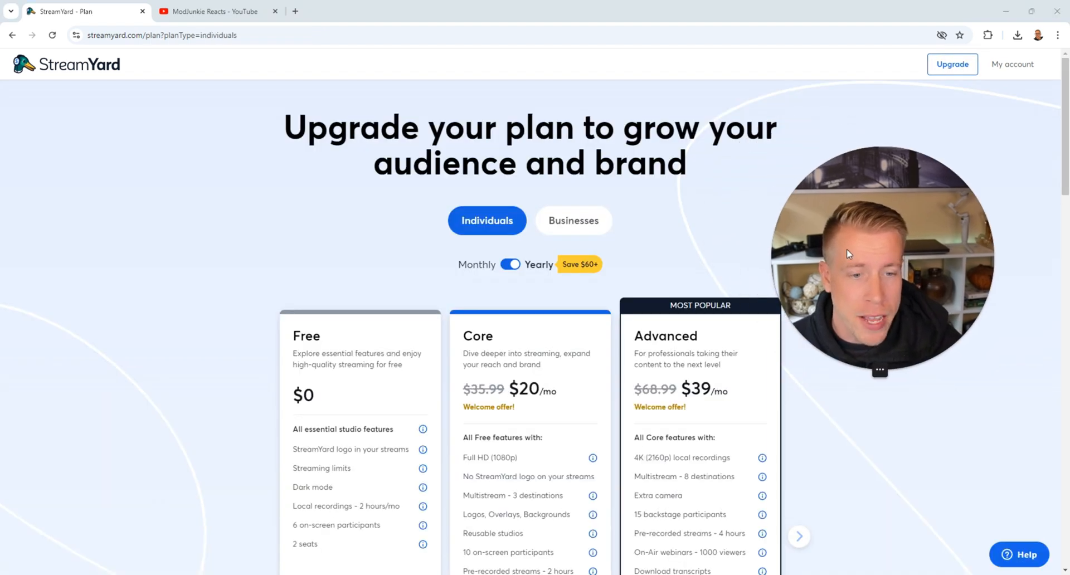
pyautogui.scroll(-3)
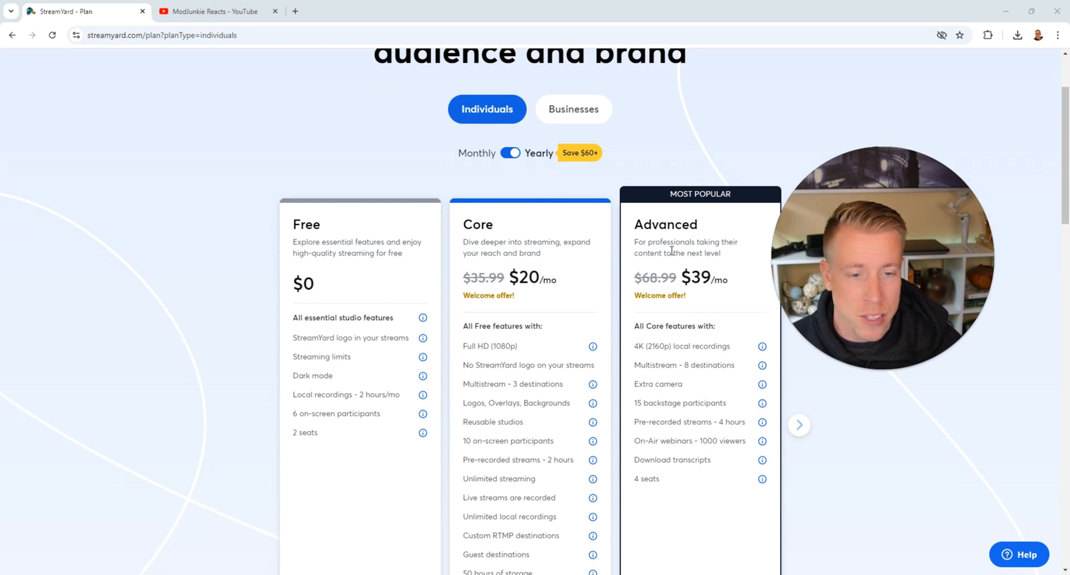
pyautogui.doubleClick(640, 346)
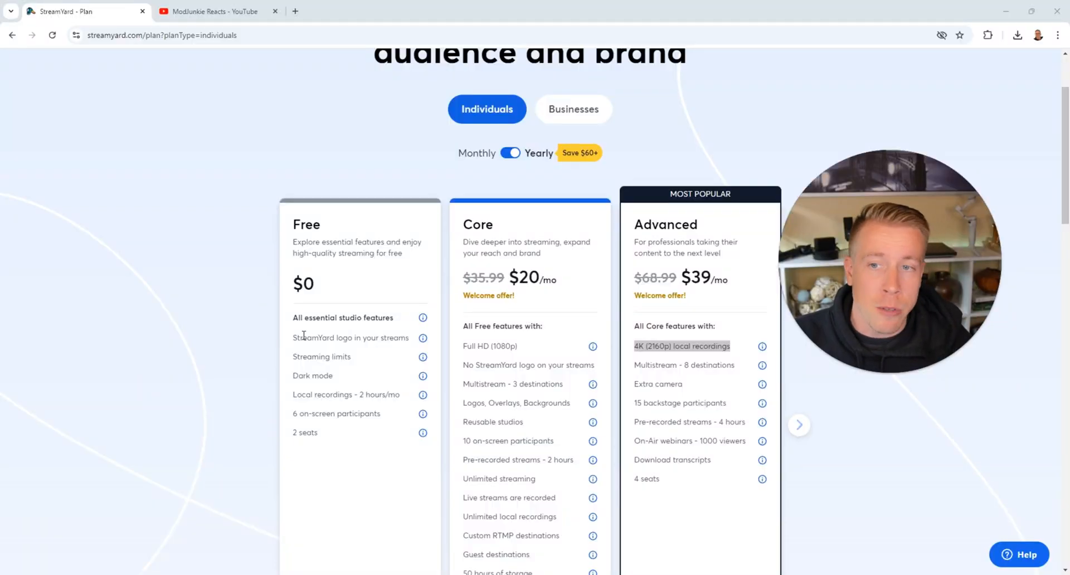
pyautogui.scroll(-3)
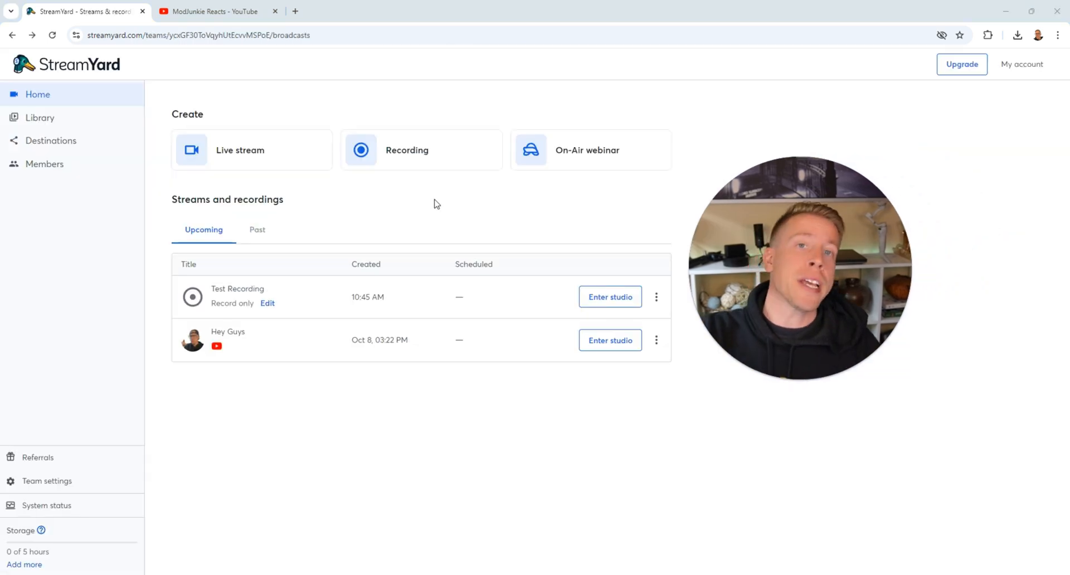
pyautogui.moveTo(430, 158)
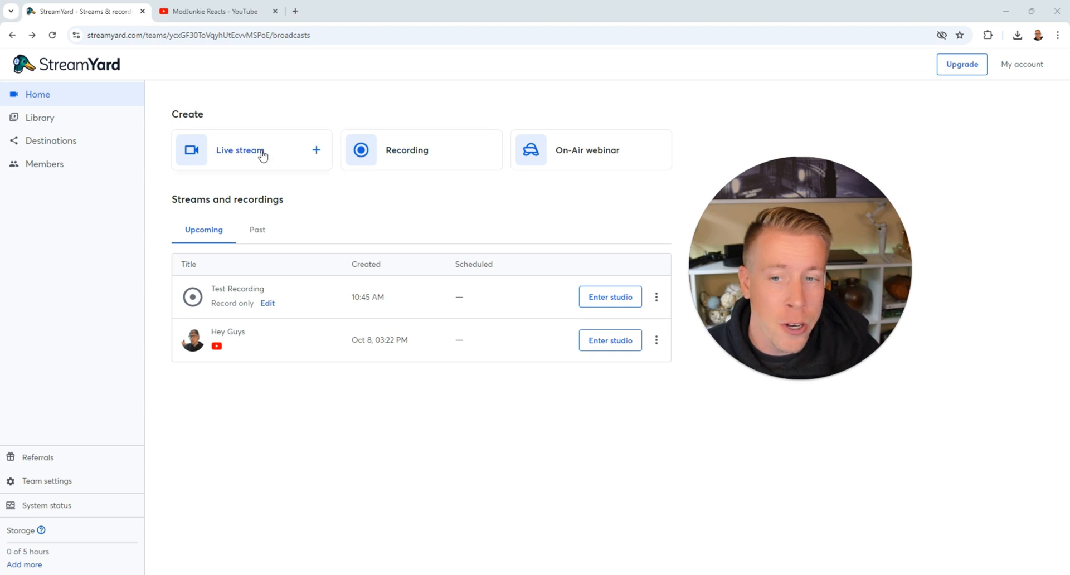
# Create a new recording titled 'Reaction to Car Channel', reaching its camera and mic check.
pyautogui.click(406, 150)
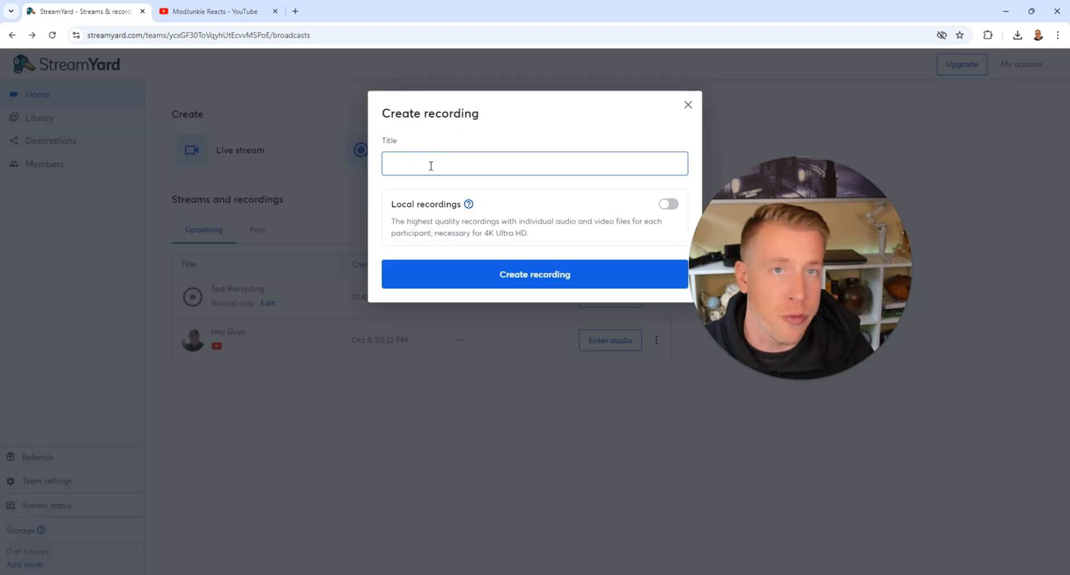
pyautogui.write('Rec')
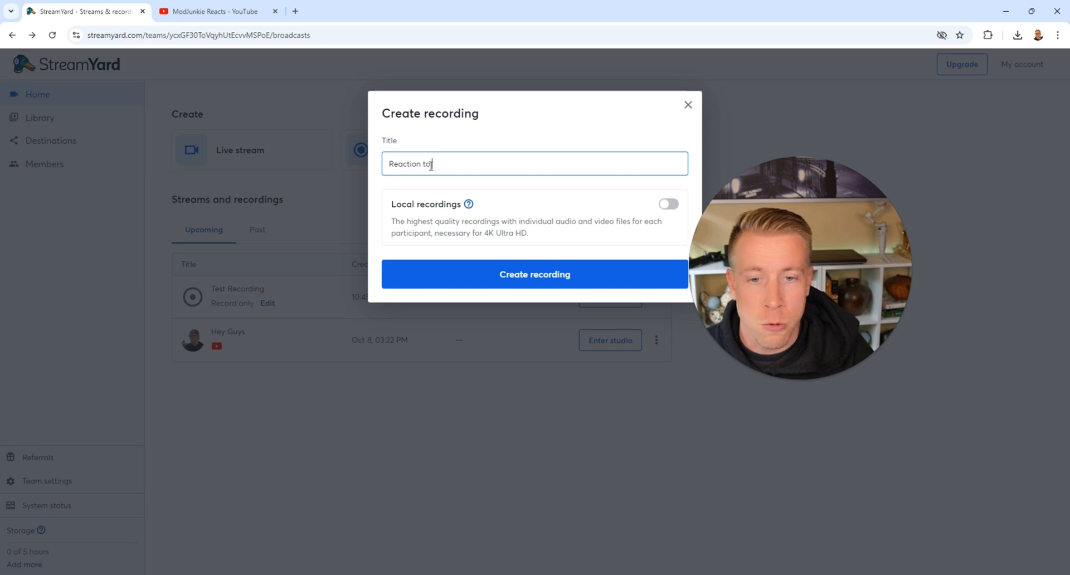
pyautogui.write('Car Channel')
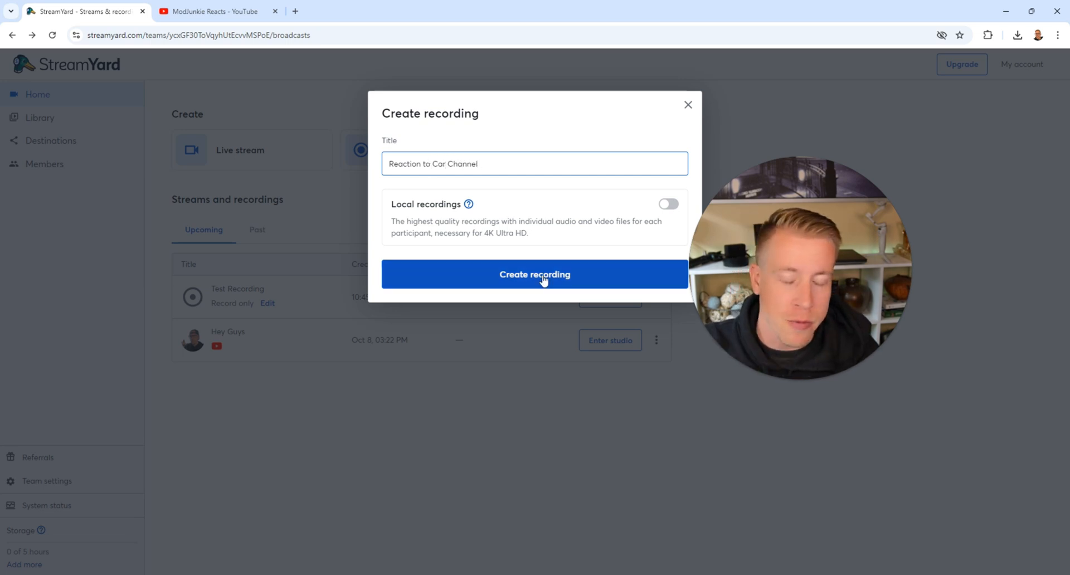
pyautogui.click(534, 274)
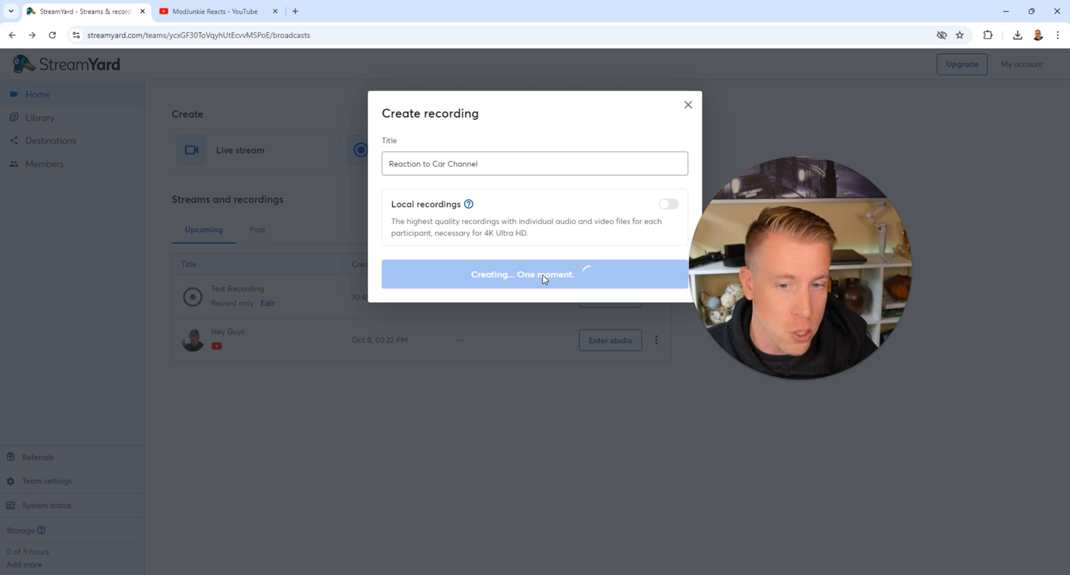
pyautogui.click(535, 274)
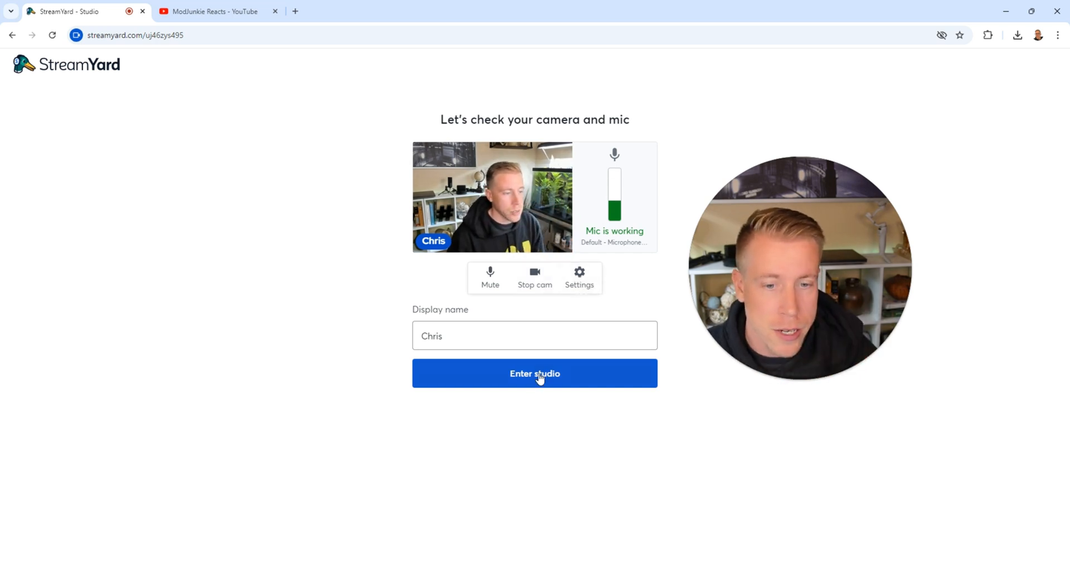
# Enter the Reaction to Car Channel studio, then switch to the ModJunkie Reacts YouTube page.
pyautogui.click(534, 373)
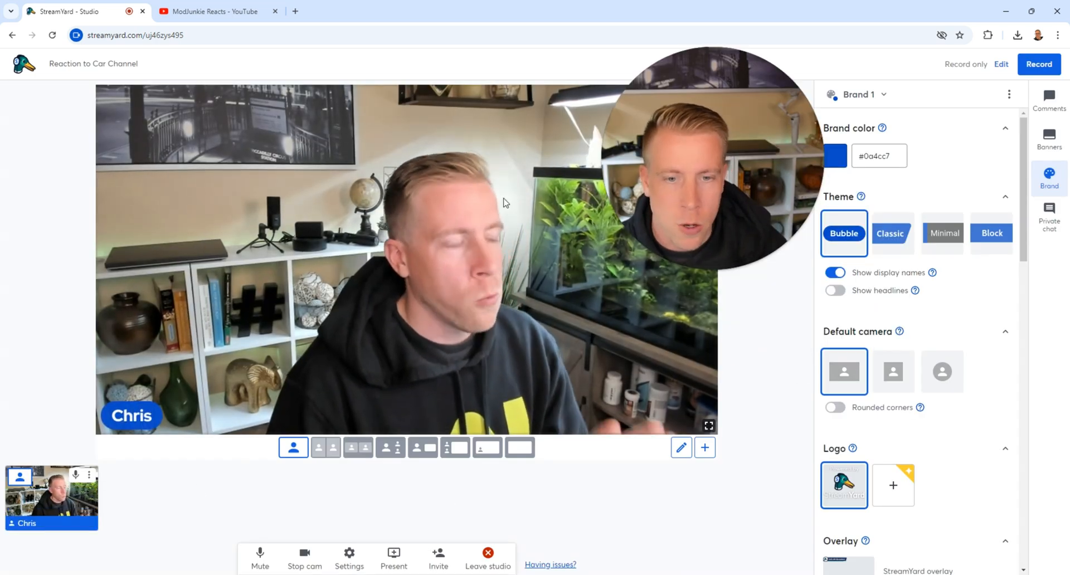
pyautogui.click(212, 11)
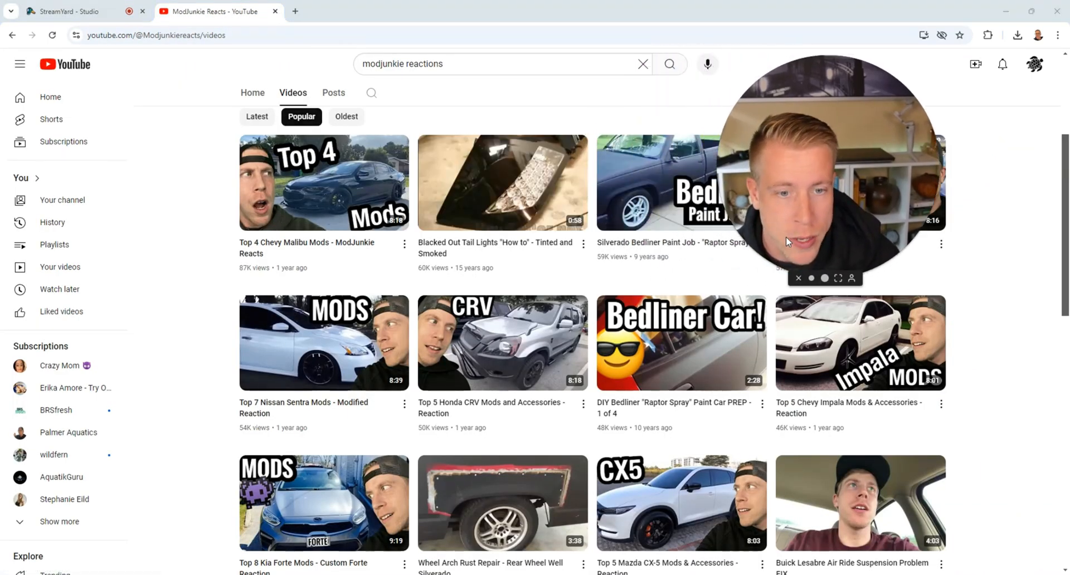
pyautogui.moveTo(502, 182)
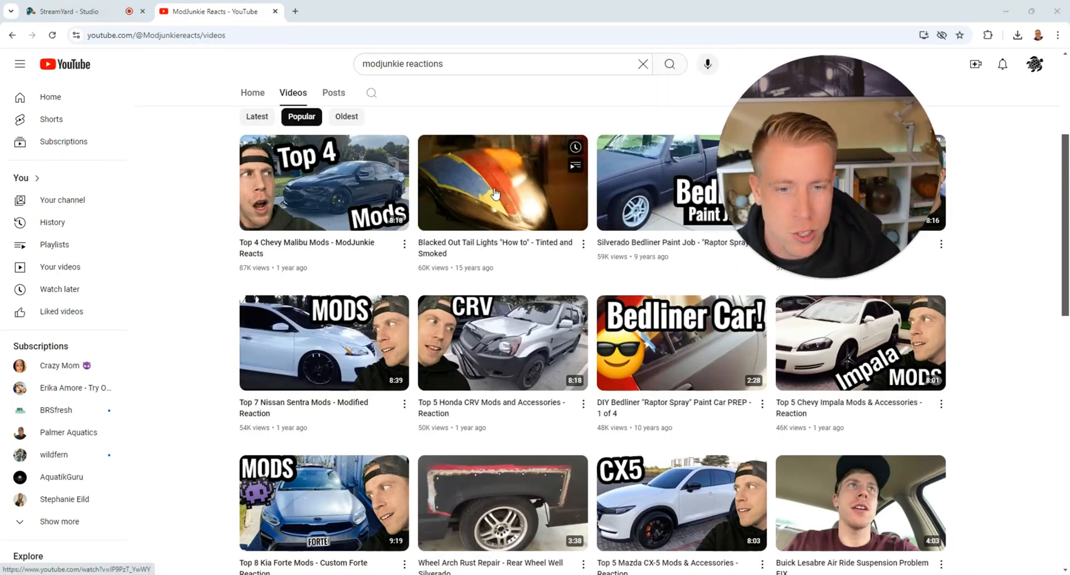
# Start the Blacked Out Tail Lights video, briefly full screen, then leave full screen.
pyautogui.click(502, 182)
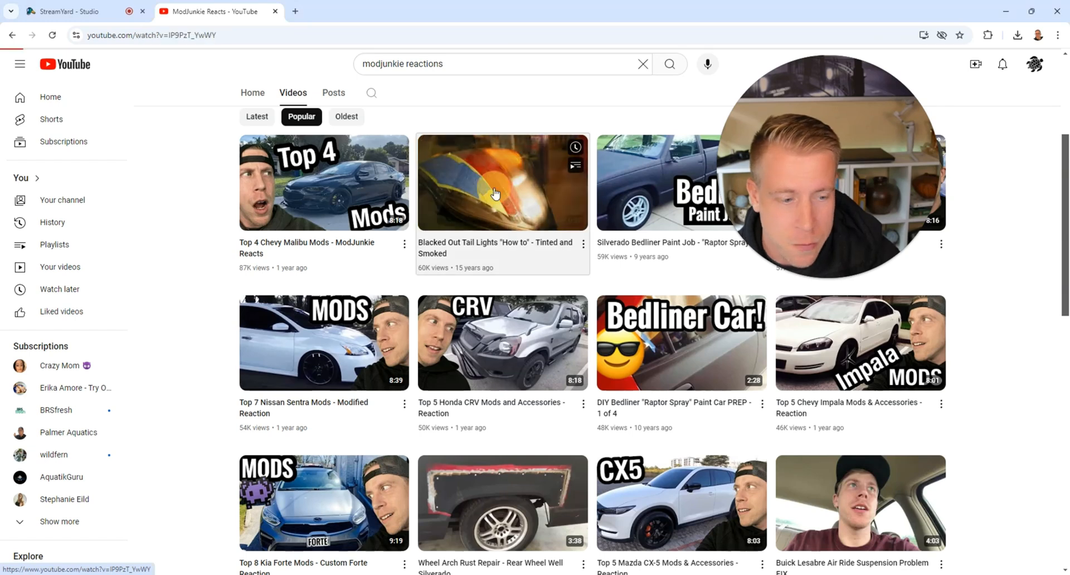
pyautogui.click(501, 182)
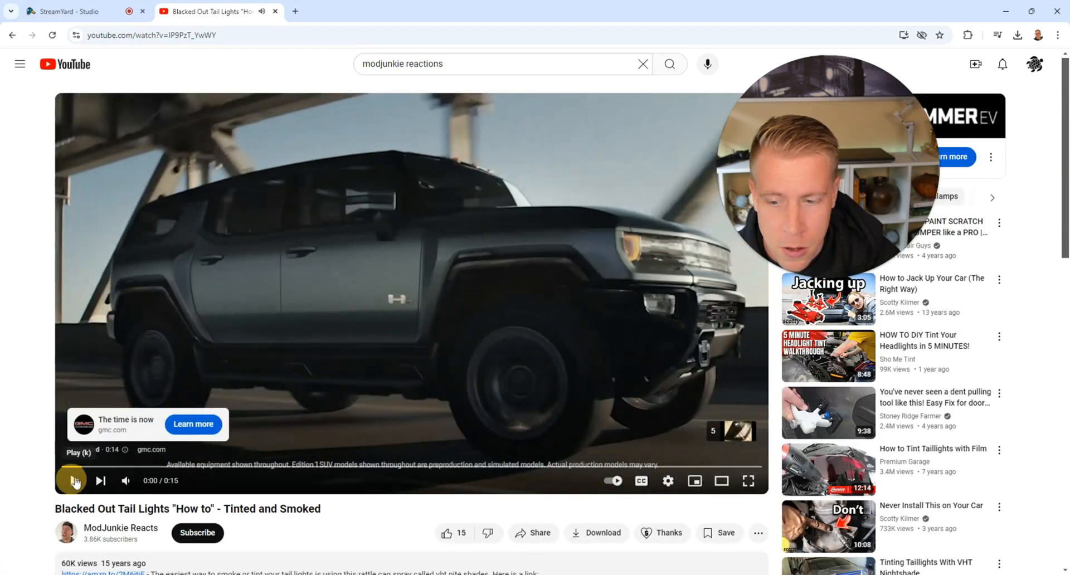
pyautogui.click(73, 480)
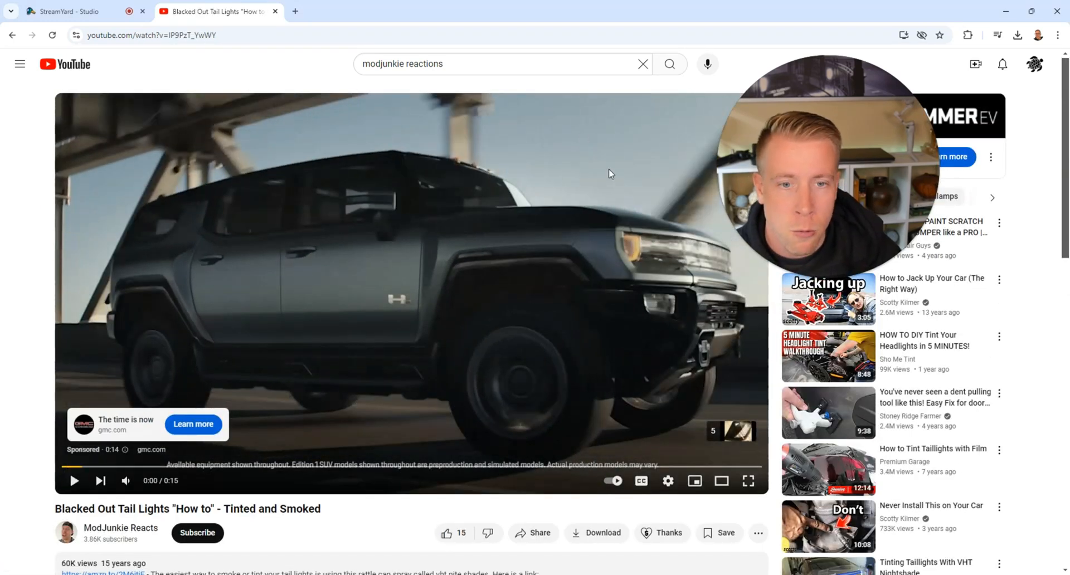
pyautogui.moveTo(748, 480)
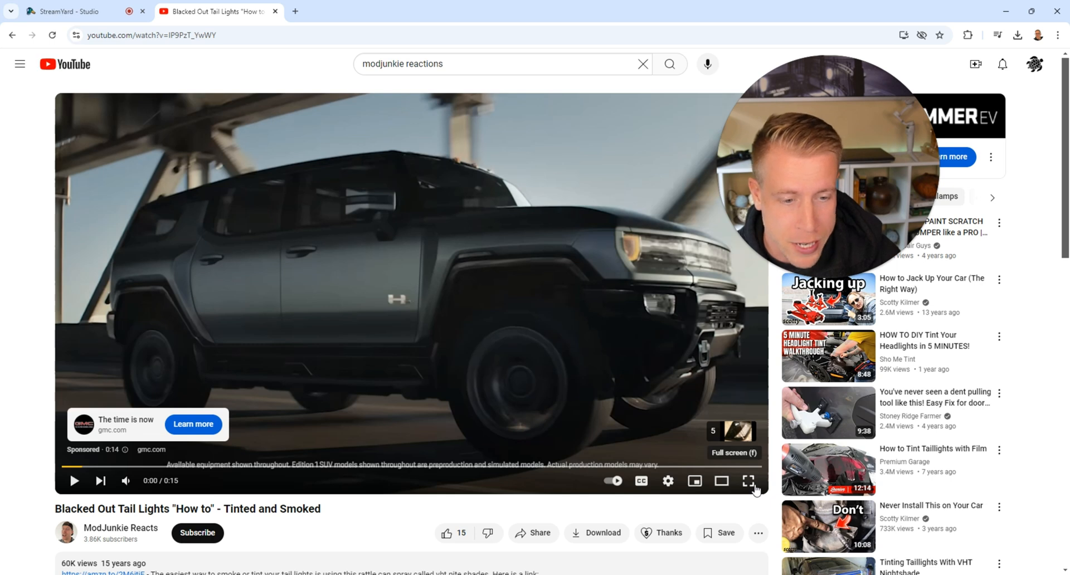
pyautogui.click(748, 480)
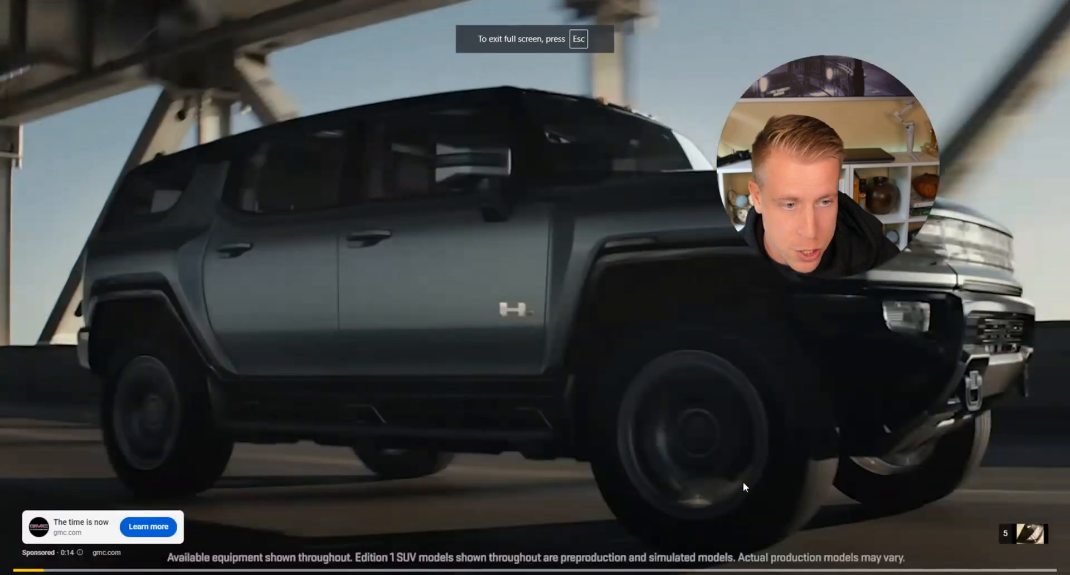
pyautogui.press('Escape')
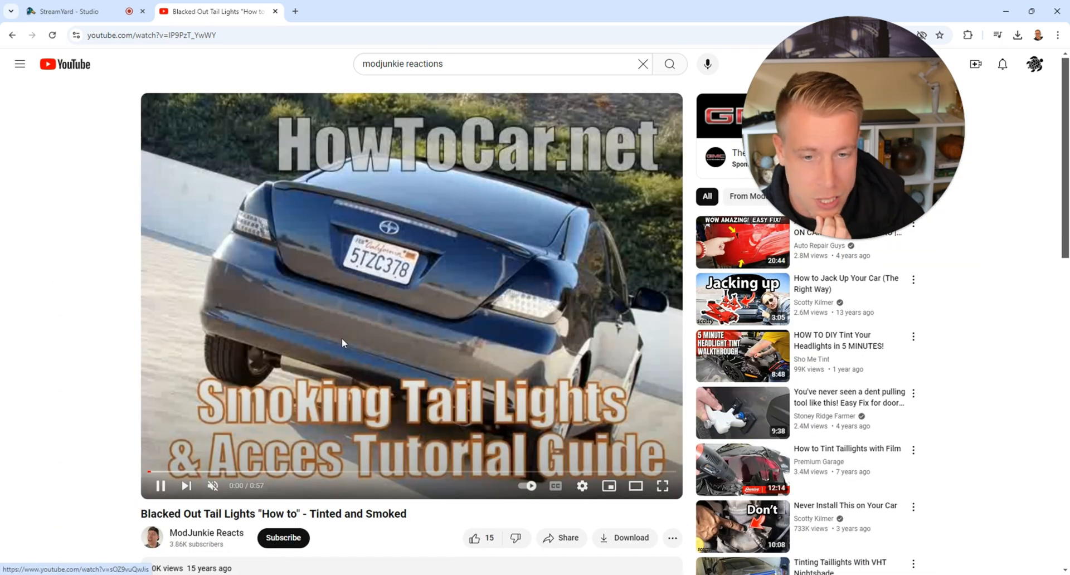
# Pause the tail lights video at 0:11 and return to the StreamYard studio.
pyautogui.click(161, 485)
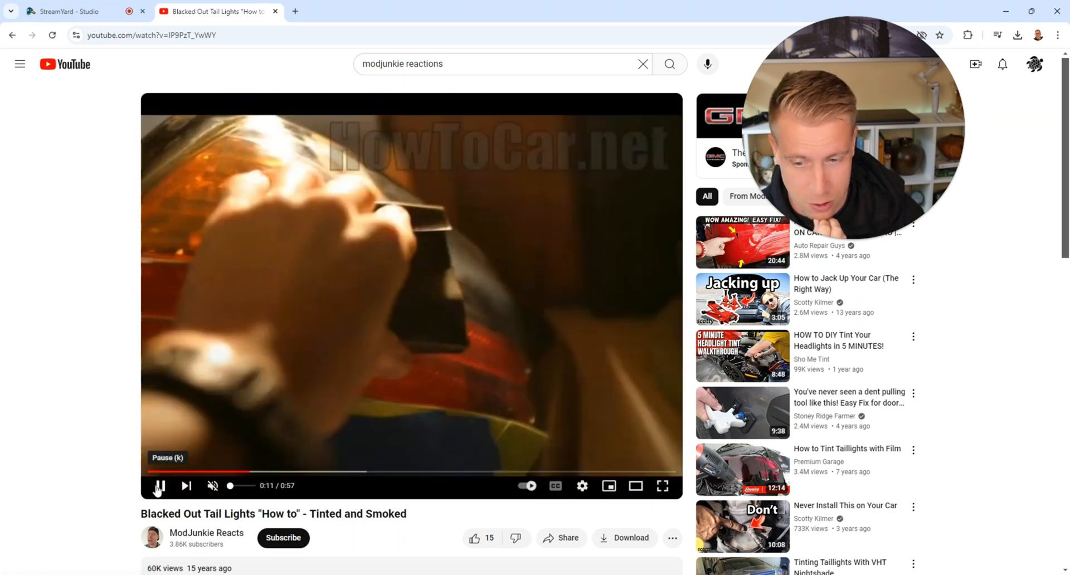
pyautogui.click(158, 486)
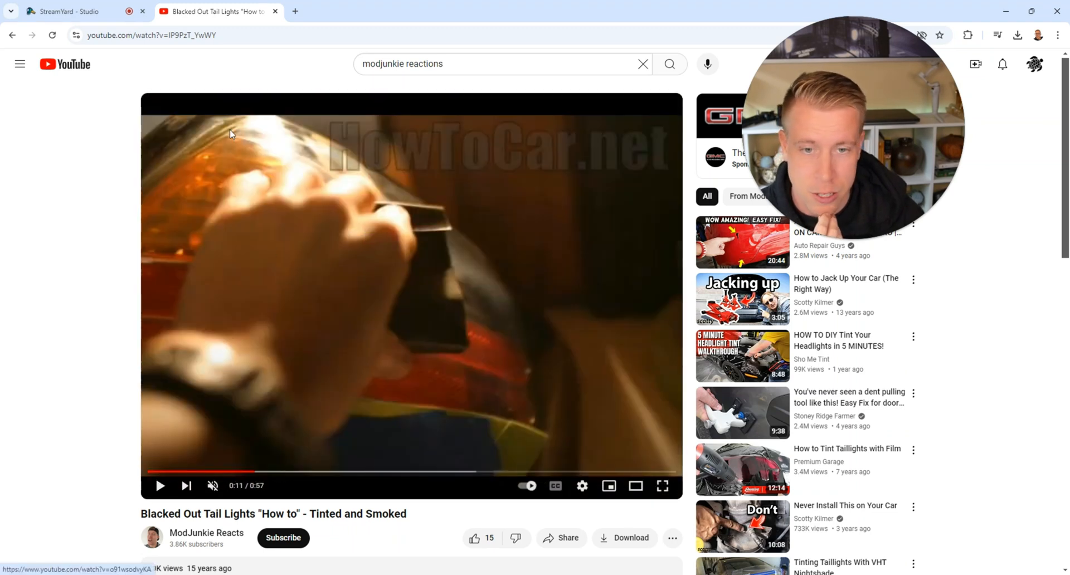
pyautogui.click(64, 11)
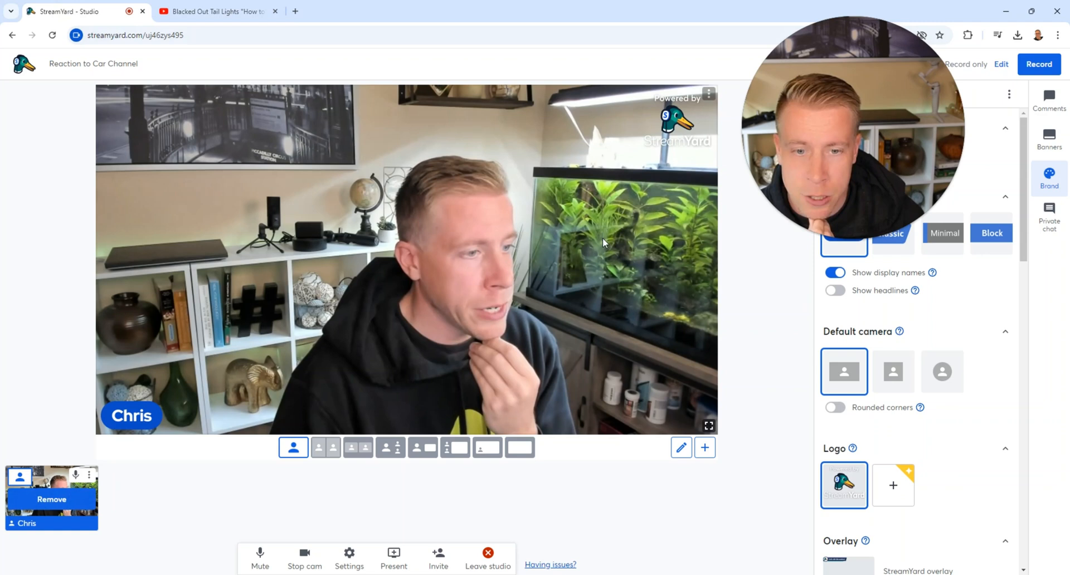
# Share the Blacked Out Tail Lights Chrome tab into the studio via Present > Share screen.
pyautogui.click(393, 553)
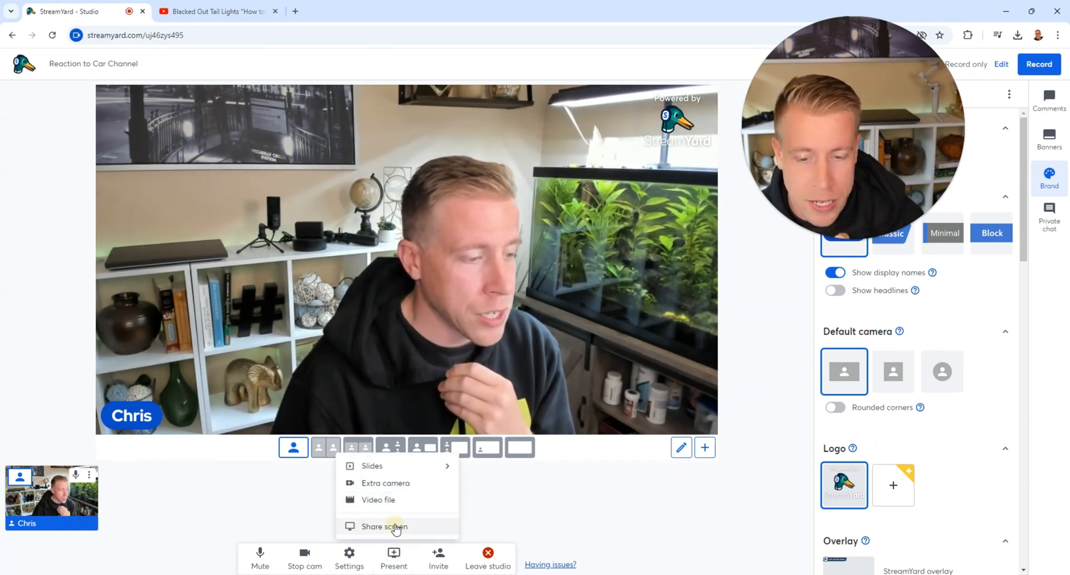
pyautogui.click(383, 526)
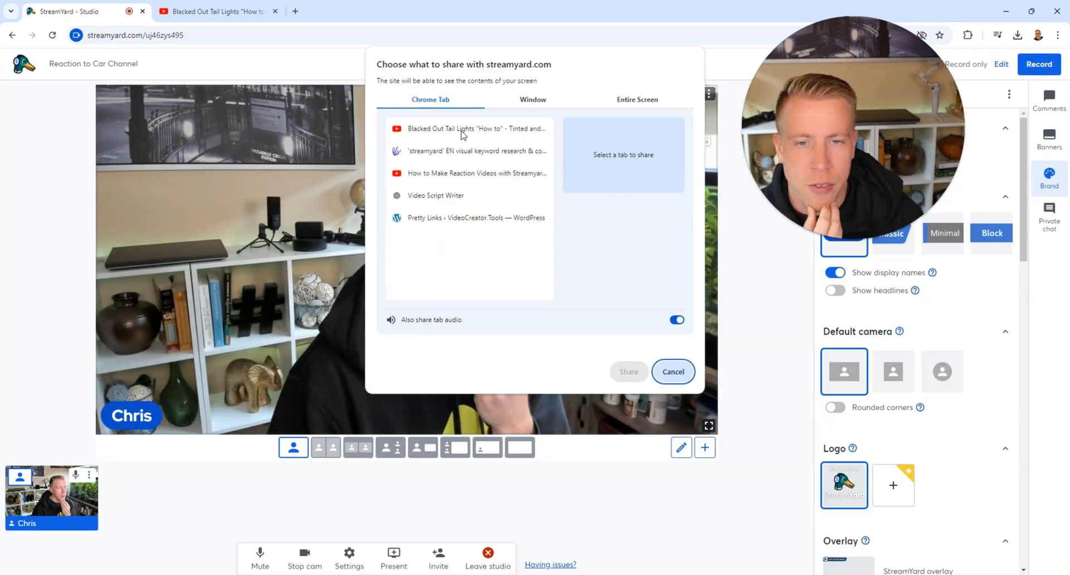
pyautogui.click(469, 128)
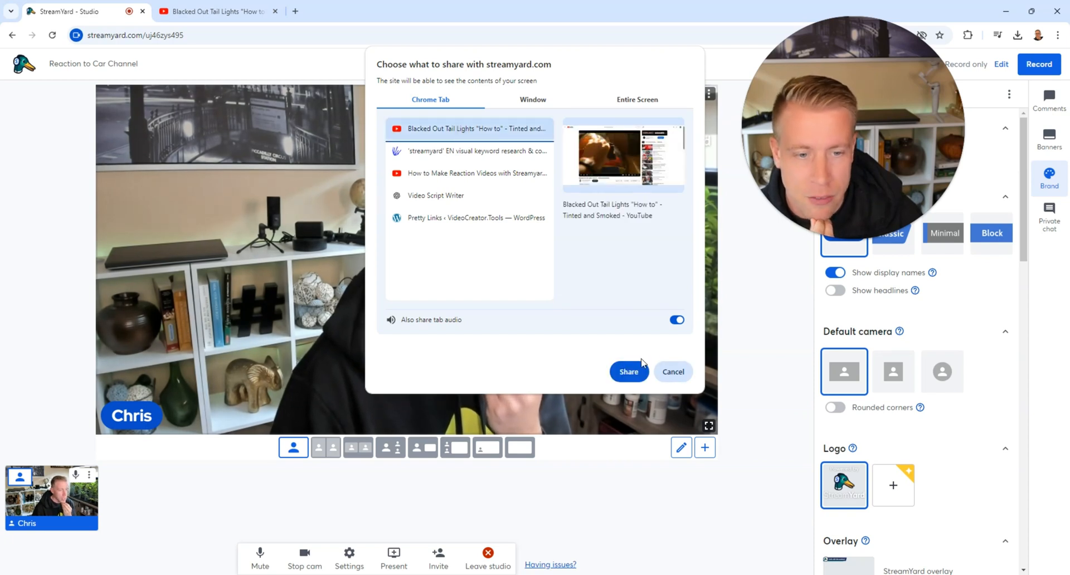
pyautogui.click(627, 371)
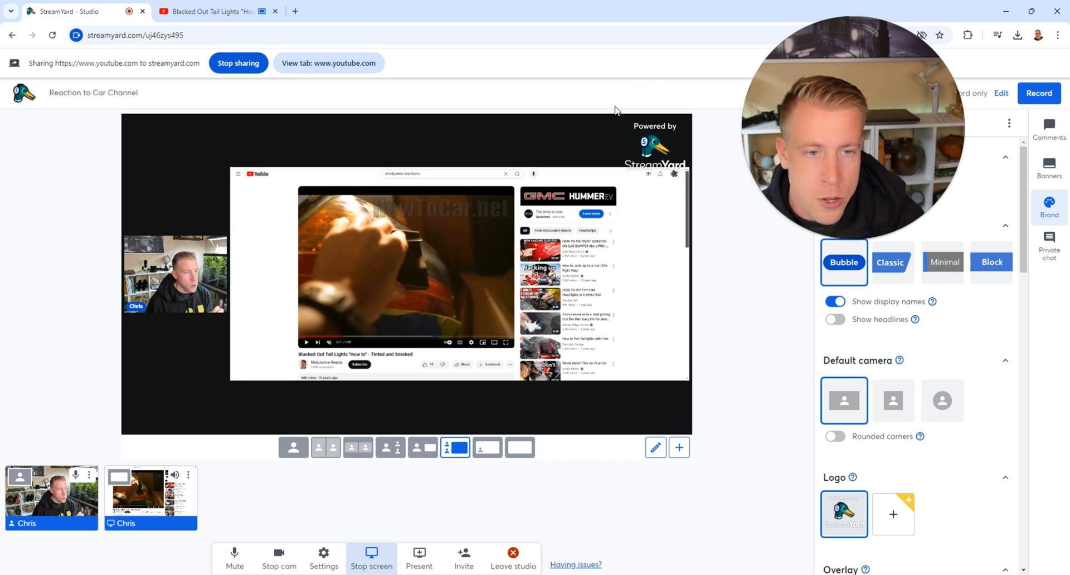
pyautogui.moveTo(607, 112)
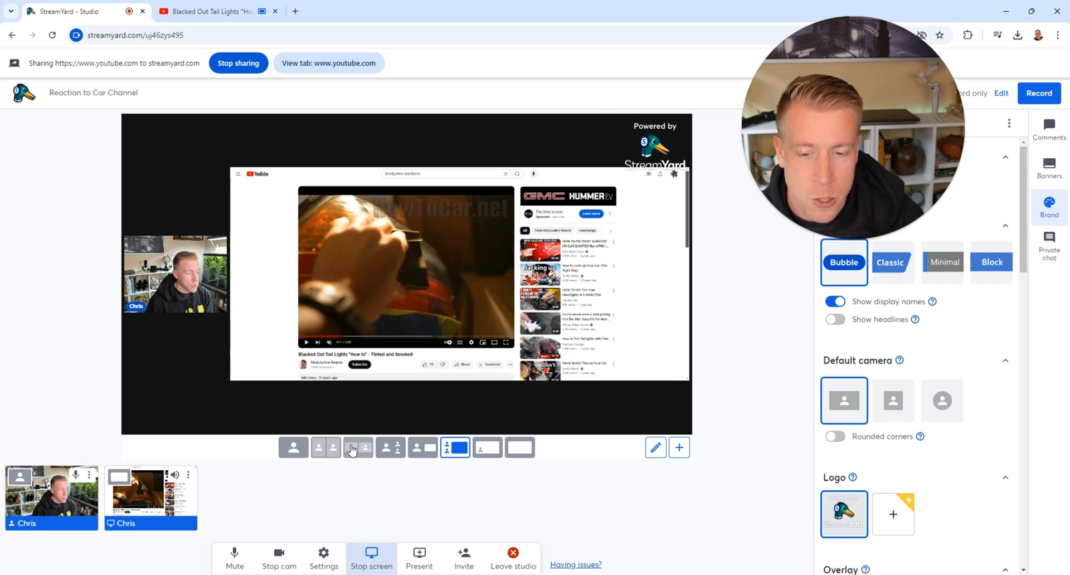
# Fill the stage with the shared YouTube tab and Chris's webcam as a small corner inset.
pyautogui.click(389, 447)
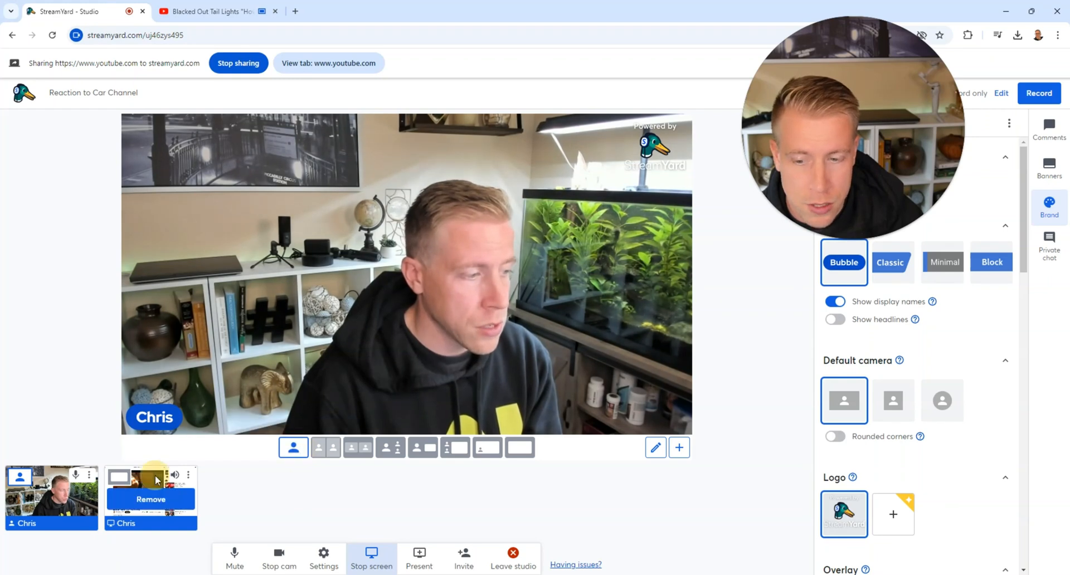
pyautogui.click(519, 447)
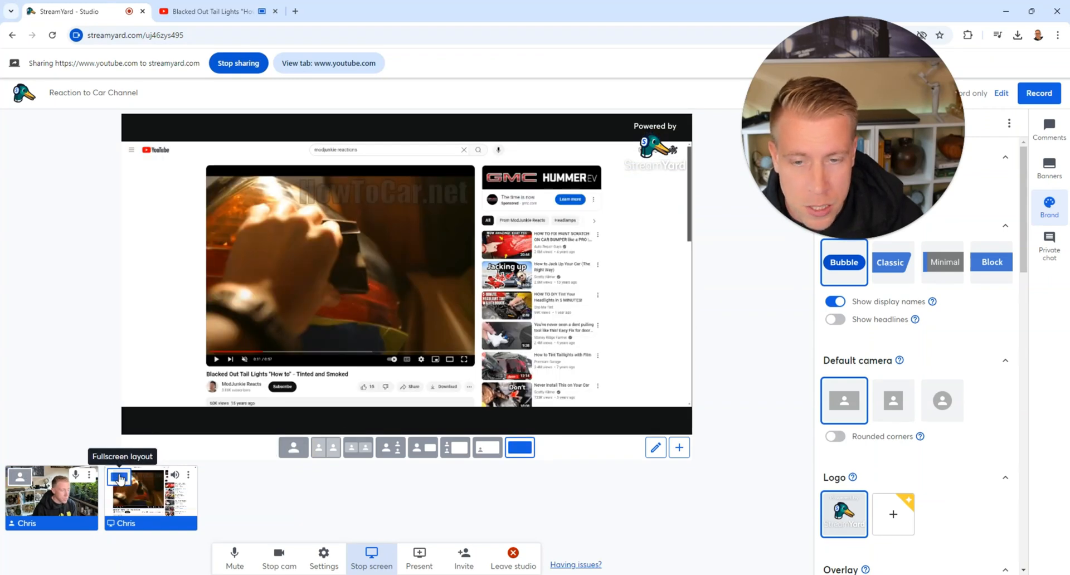
pyautogui.click(487, 447)
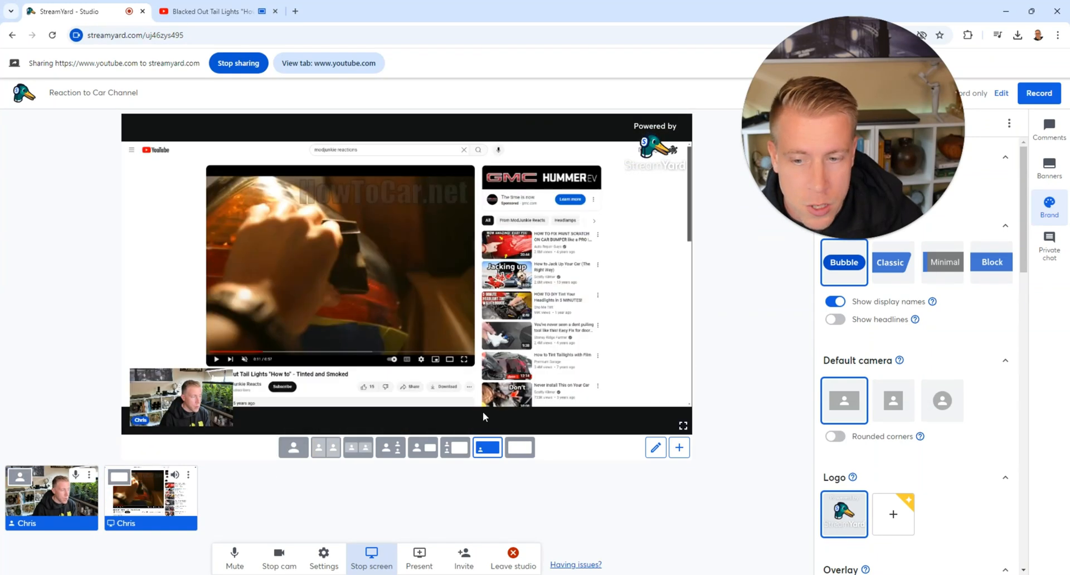
pyautogui.click(487, 448)
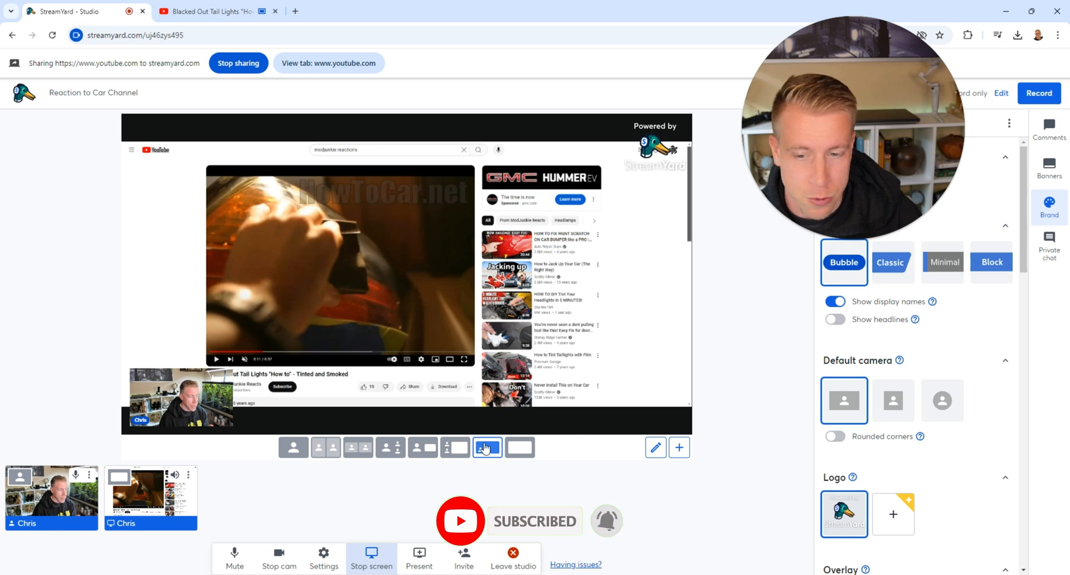
pyautogui.click(487, 448)
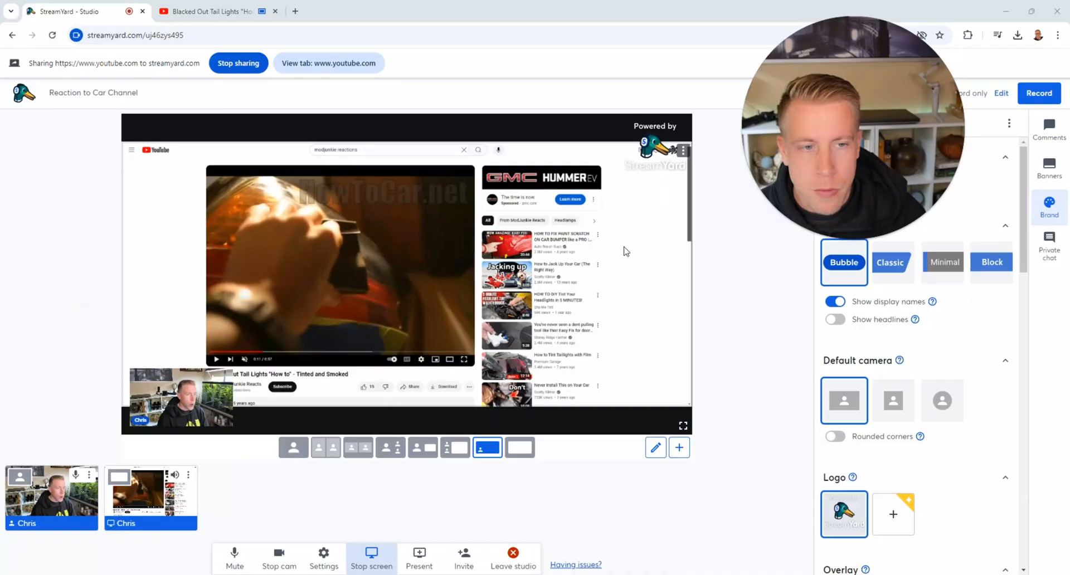
pyautogui.moveTo(370, 253)
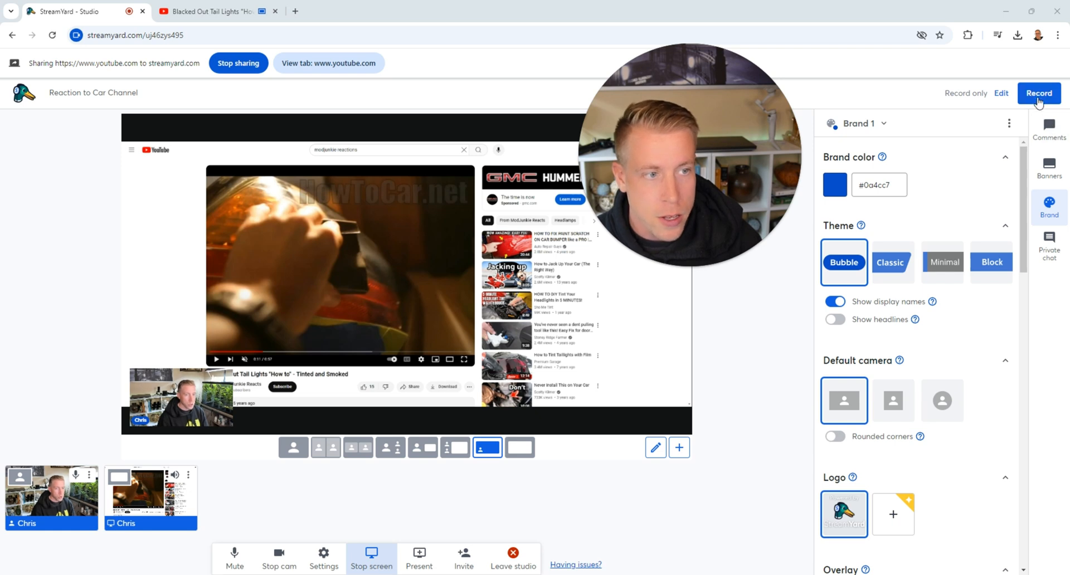
pyautogui.moveTo(380, 5)
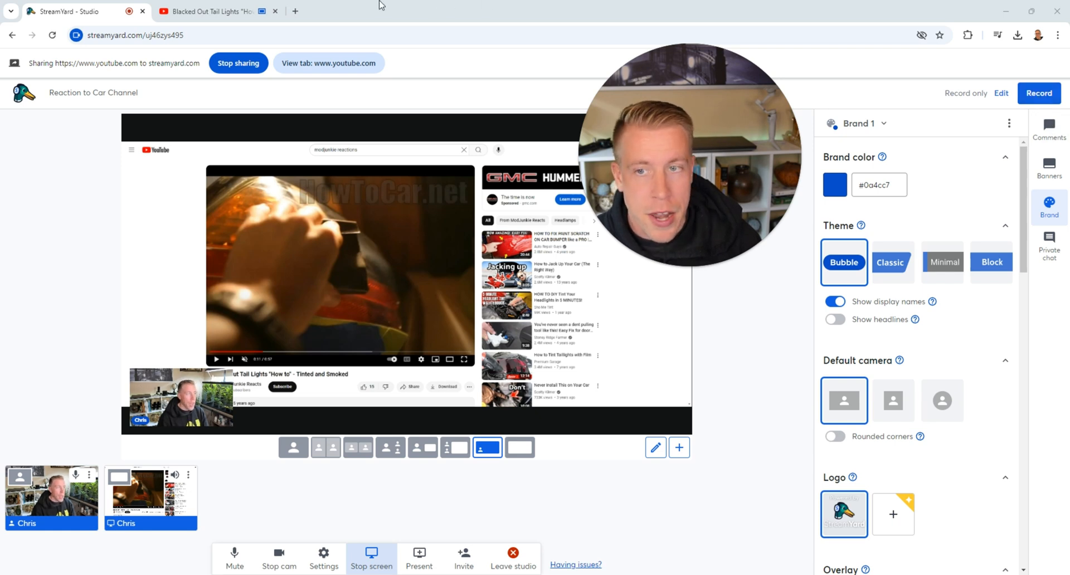
# Play the tail lights video full screen in the shared YouTube tab, advancing to 0:18.
pyautogui.click(211, 12)
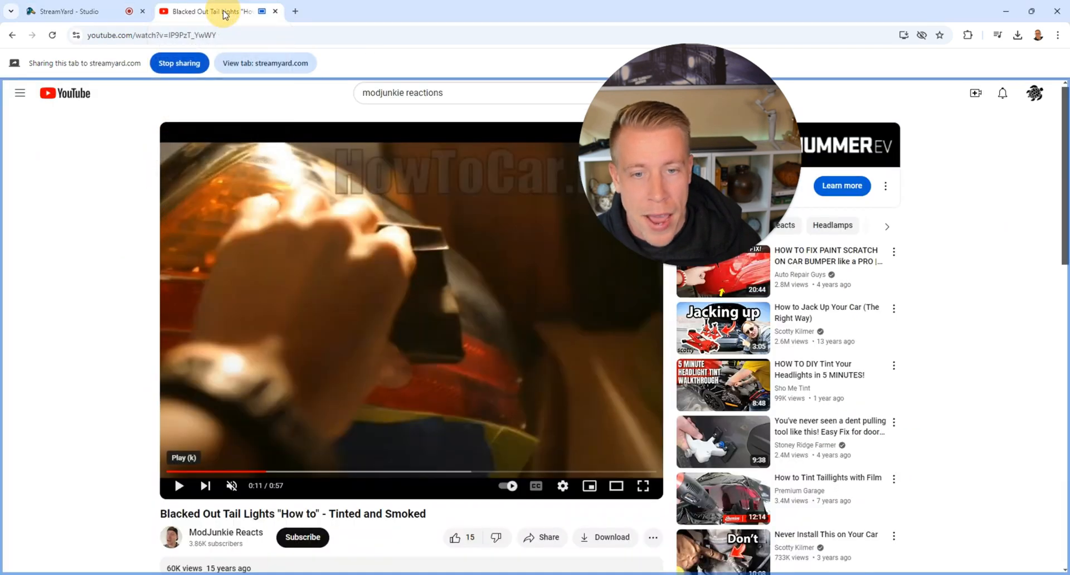
pyautogui.moveTo(642, 485)
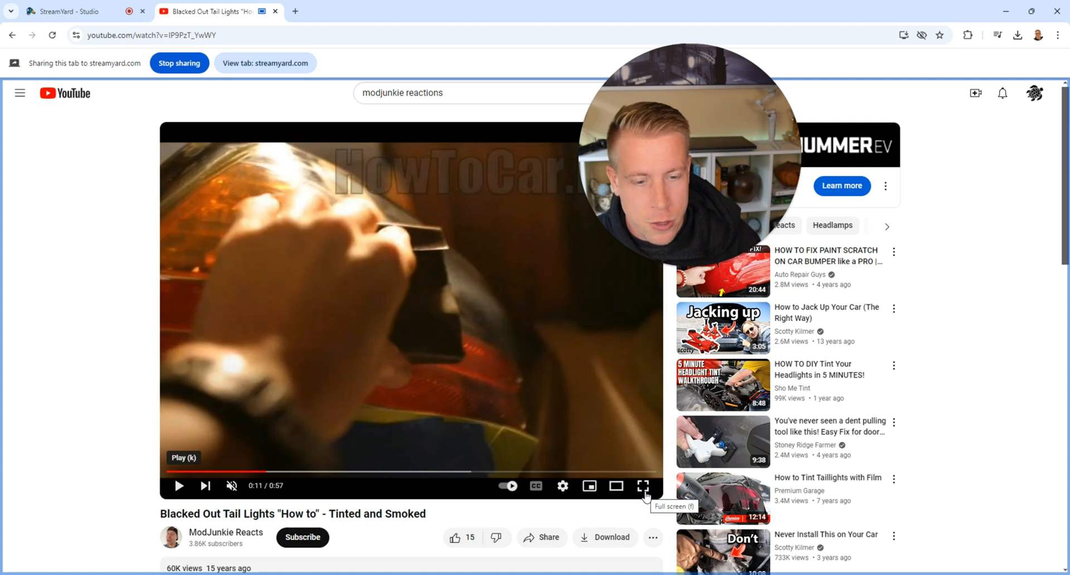
pyautogui.click(642, 485)
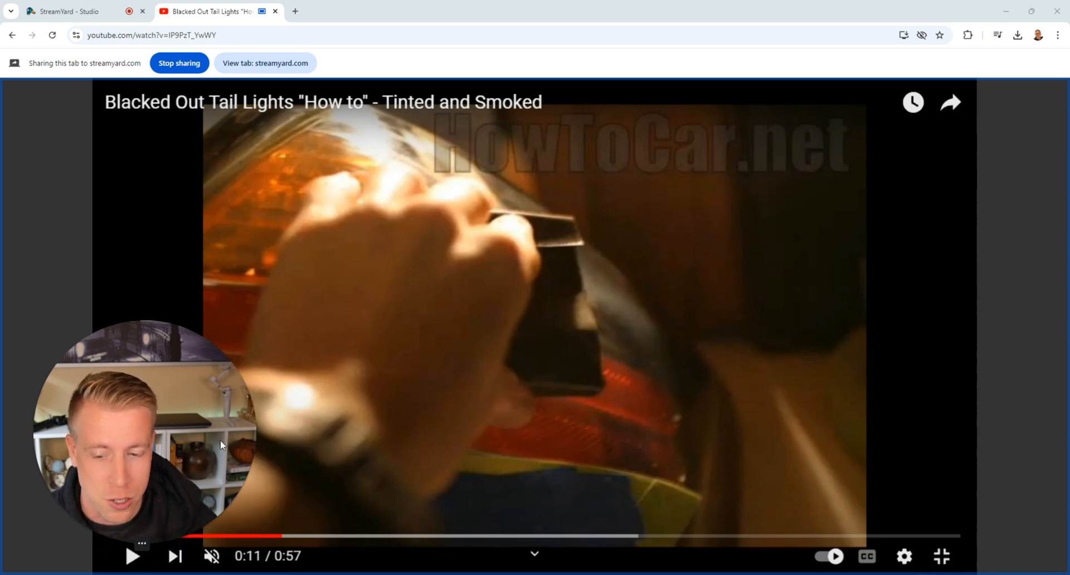
pyautogui.click(132, 556)
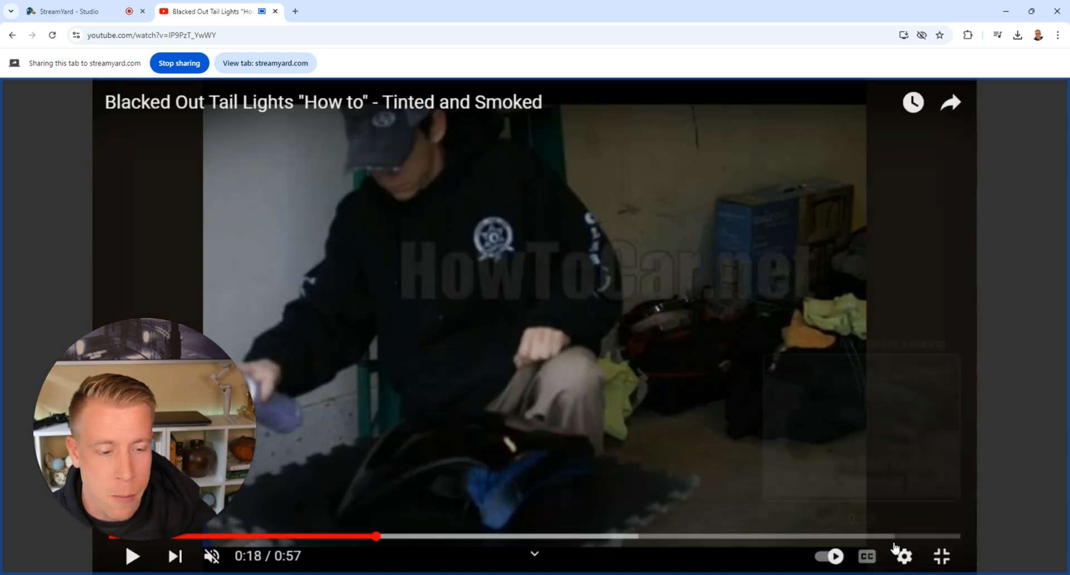
# Show the video's playback quality options, with Auto currently selected.
pyautogui.click(902, 556)
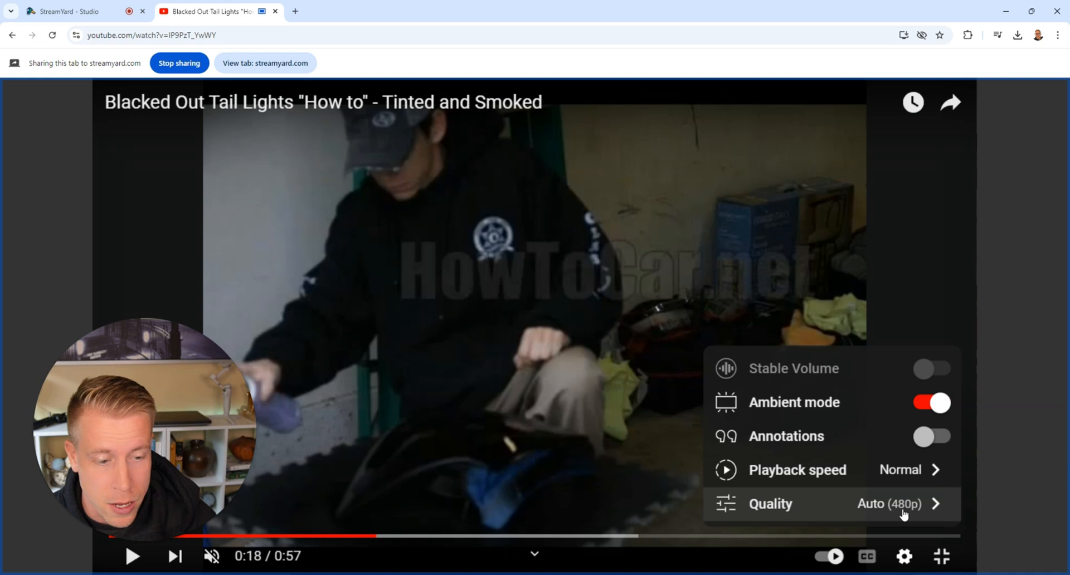
pyautogui.click(770, 503)
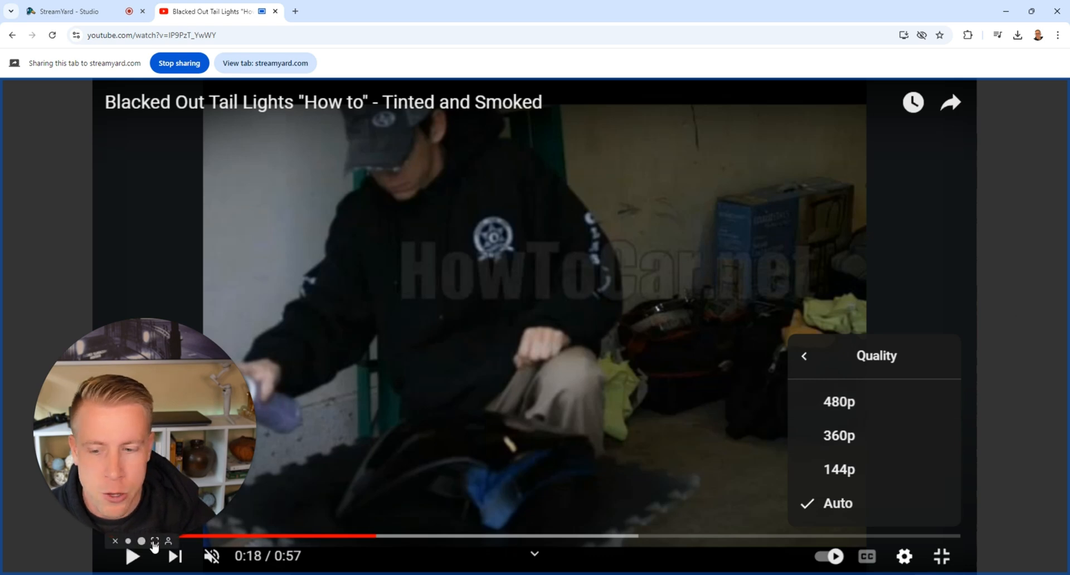
pyautogui.moveTo(1005, 268)
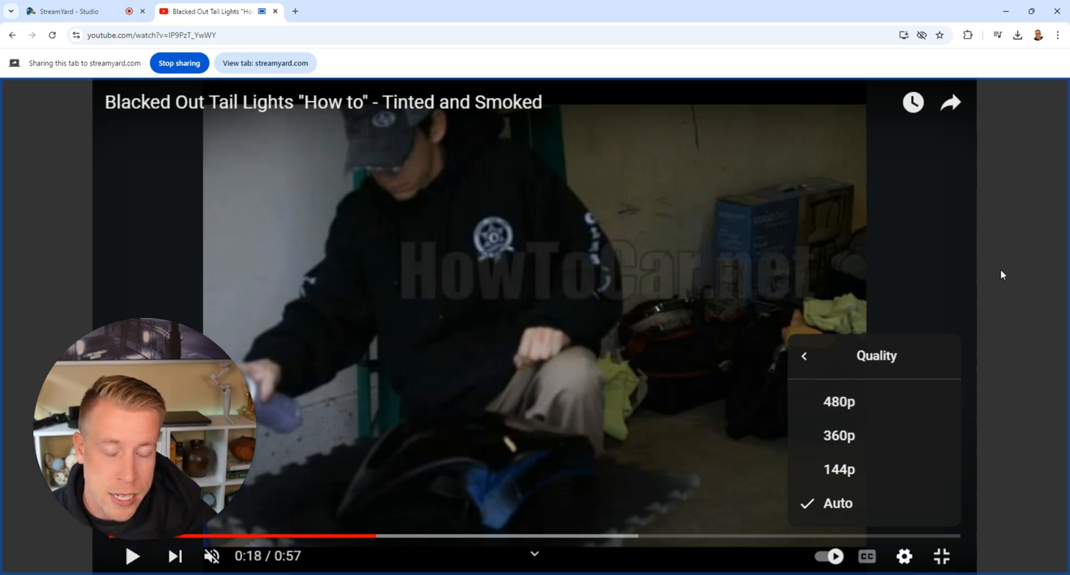
pyautogui.moveTo(809, 226)
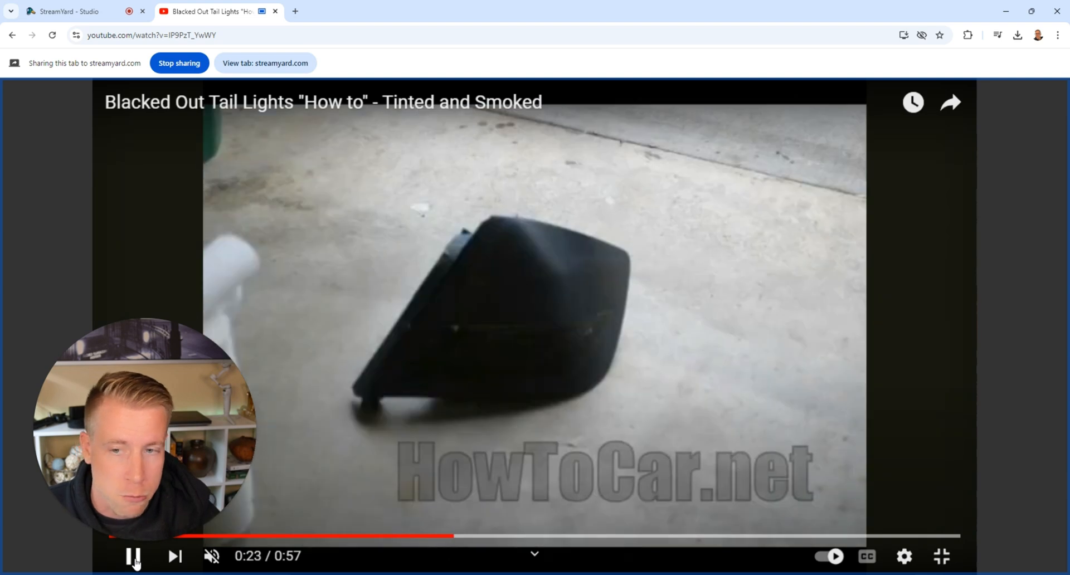
# Pause the tail lights video at 0:27 and go back to the channel's videos page.
pyautogui.click(135, 556)
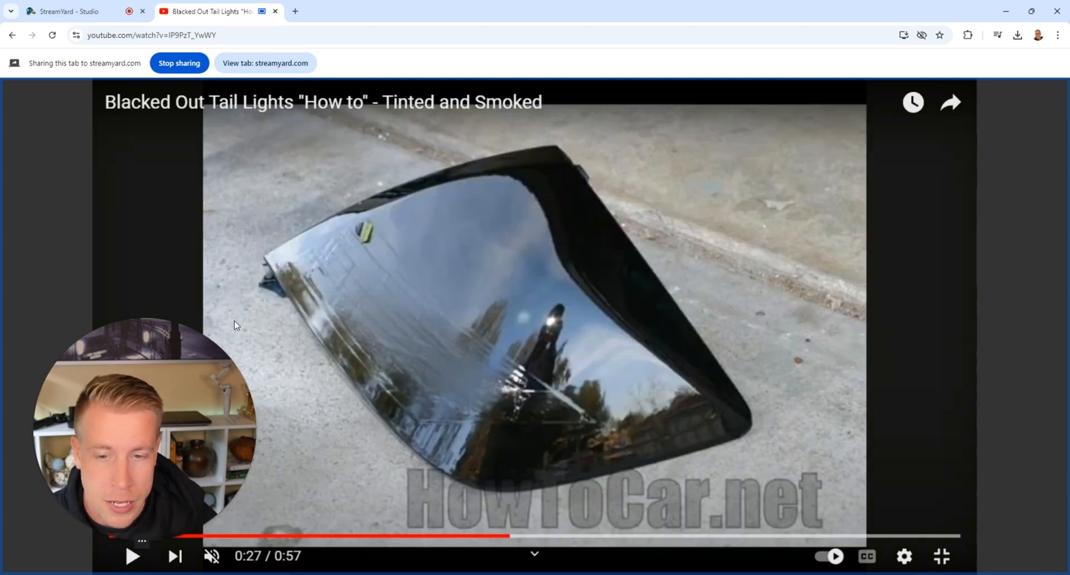
pyautogui.click(12, 34)
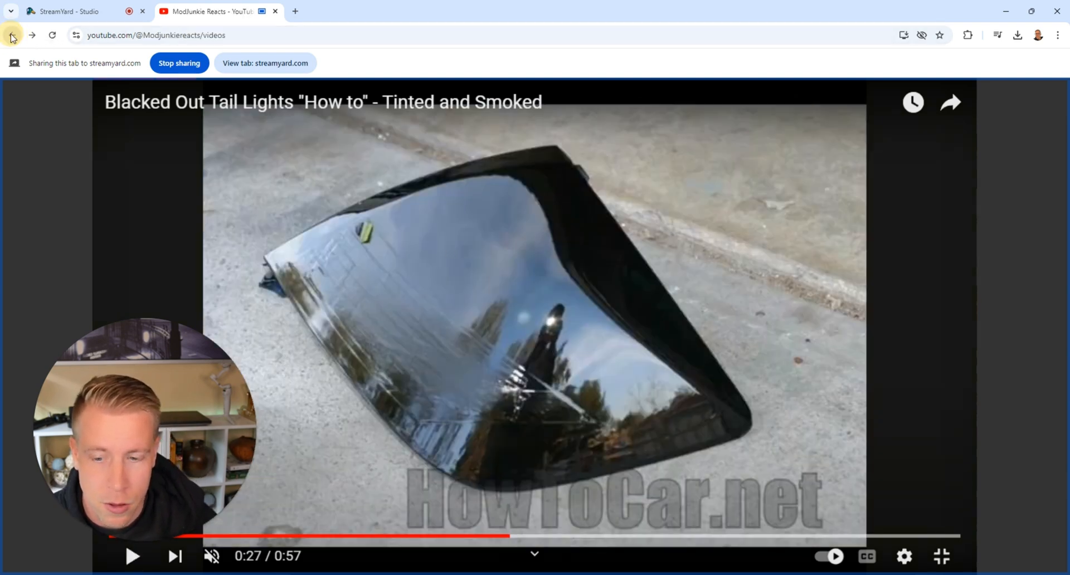
# Sort the channel's videos by Popular and open Top 4 Chevy Malibu Mods.
pyautogui.click(11, 35)
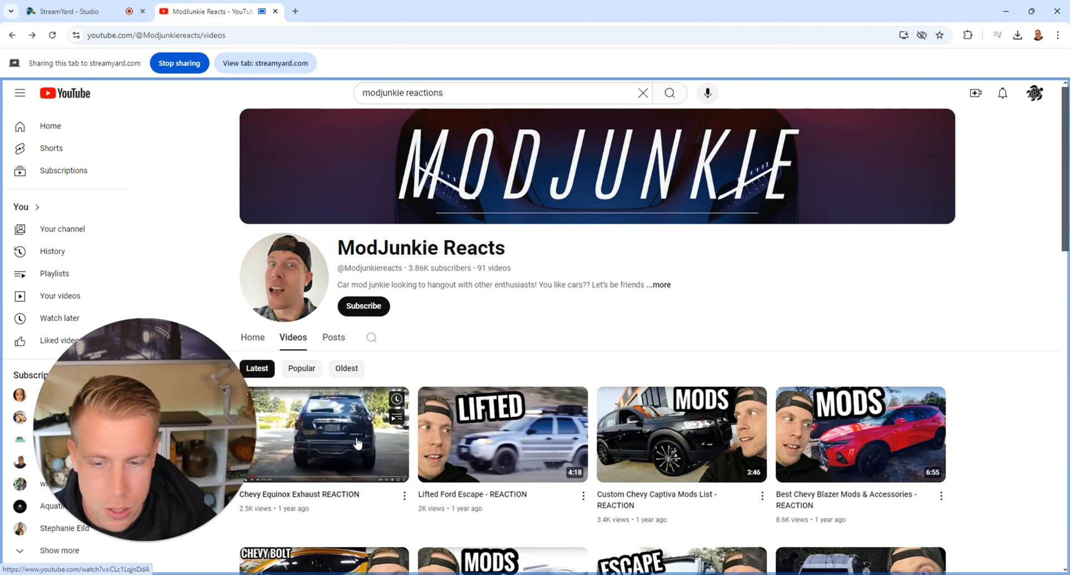
pyautogui.click(301, 368)
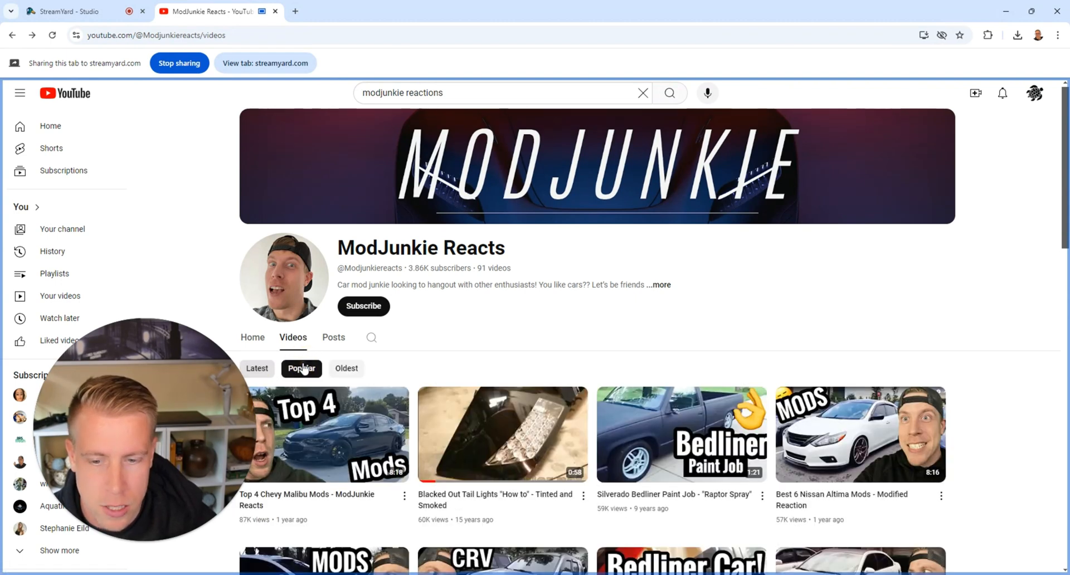
pyautogui.click(323, 434)
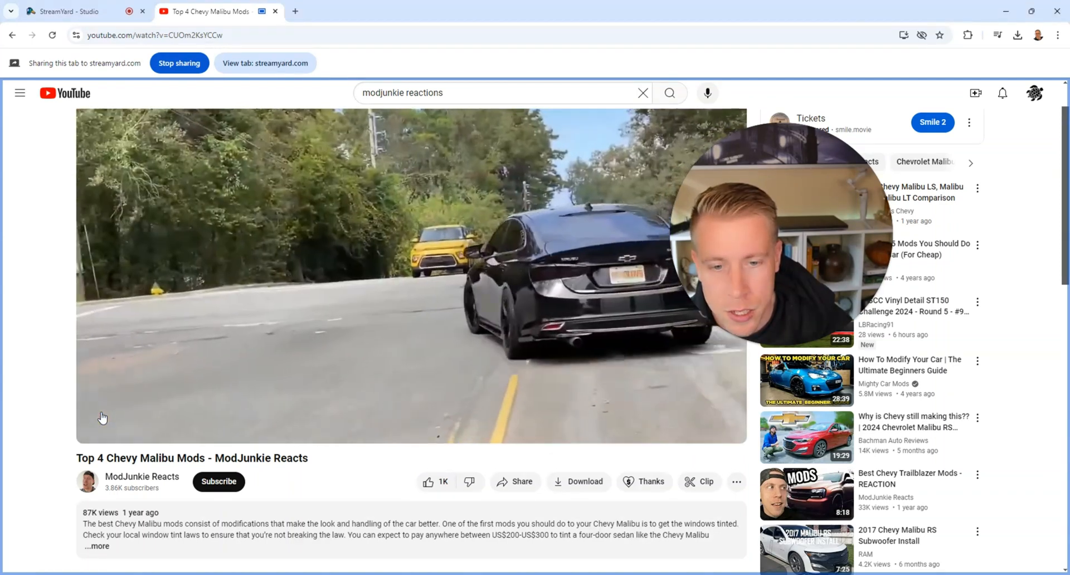
pyautogui.moveTo(130, 487)
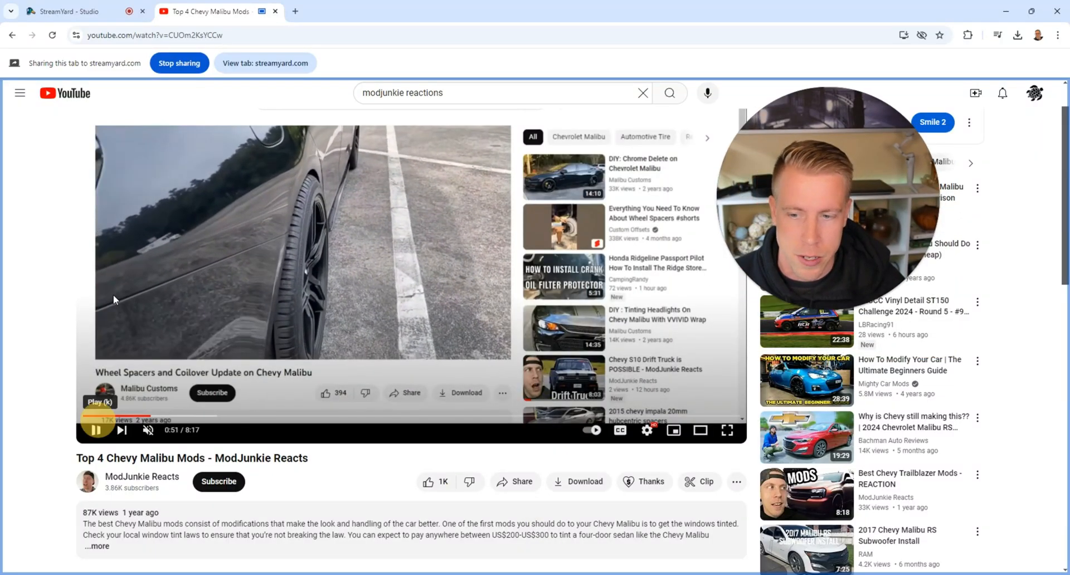
# Pause the Top 4 Chevy Malibu Mods video around 0:51 and return to the StreamYard studio.
pyautogui.click(65, 11)
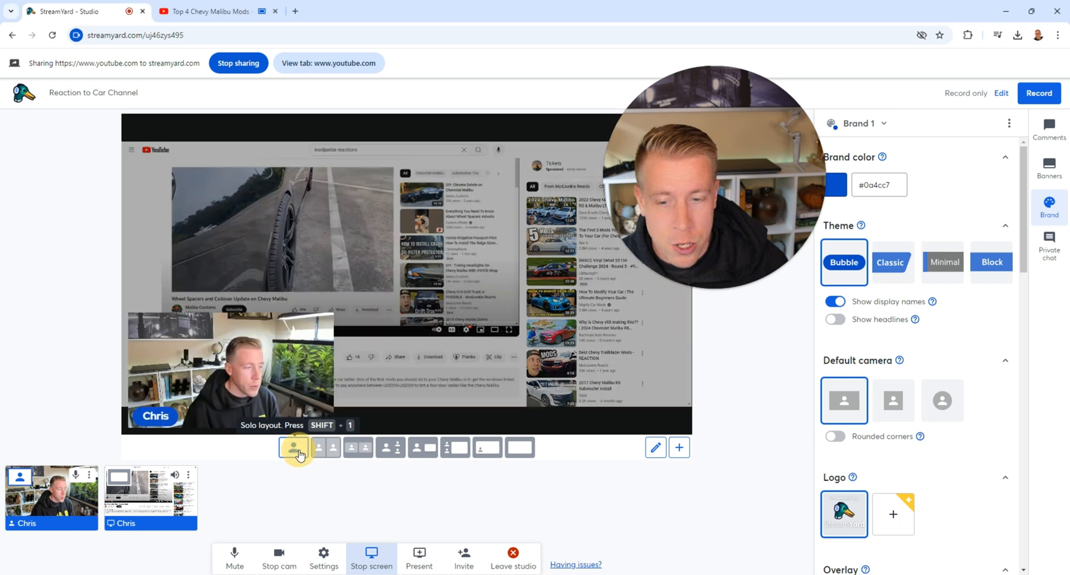
# Switch to Solo webcam layout, back to Screen layout with corner webcam, then bring up Present options.
pyautogui.click(293, 447)
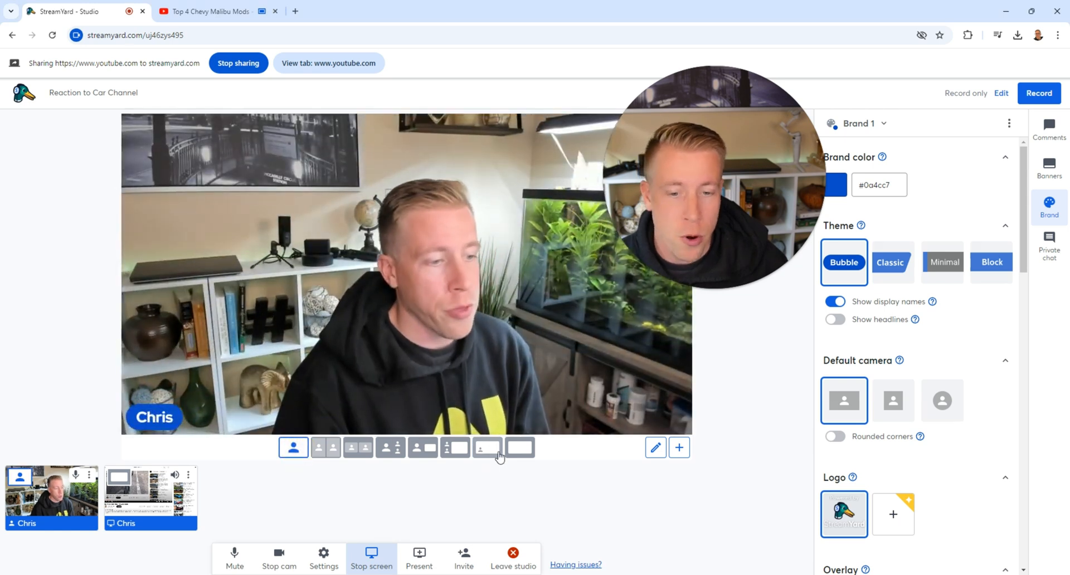
pyautogui.click(487, 448)
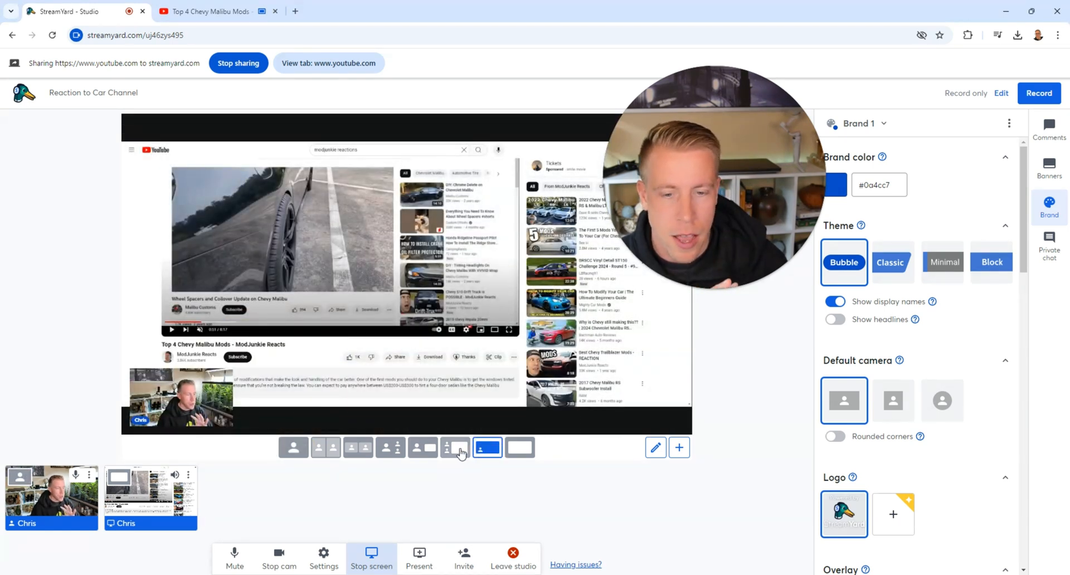
pyautogui.moveTo(456, 447)
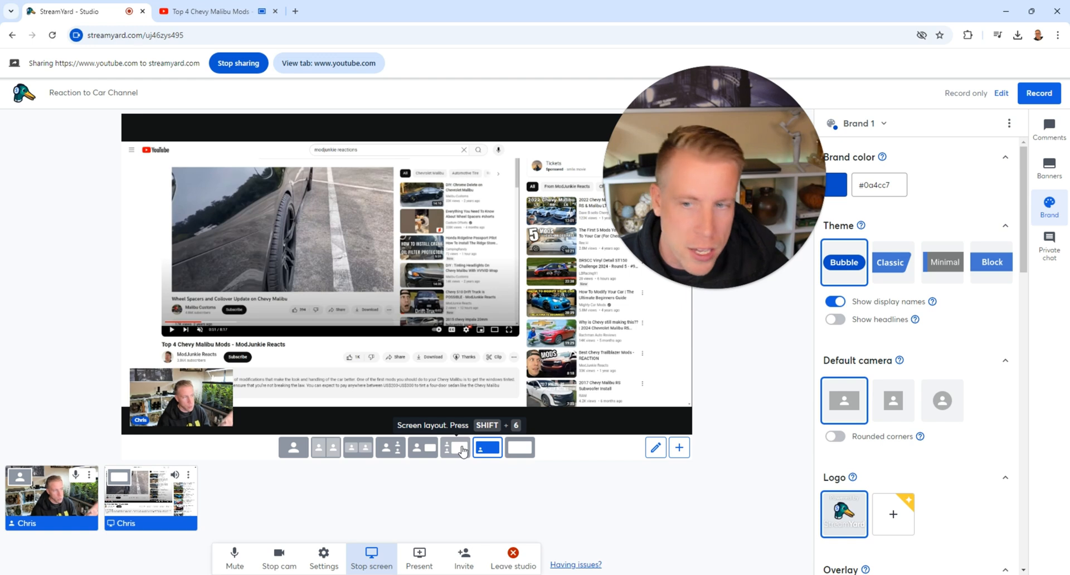
pyautogui.click(419, 557)
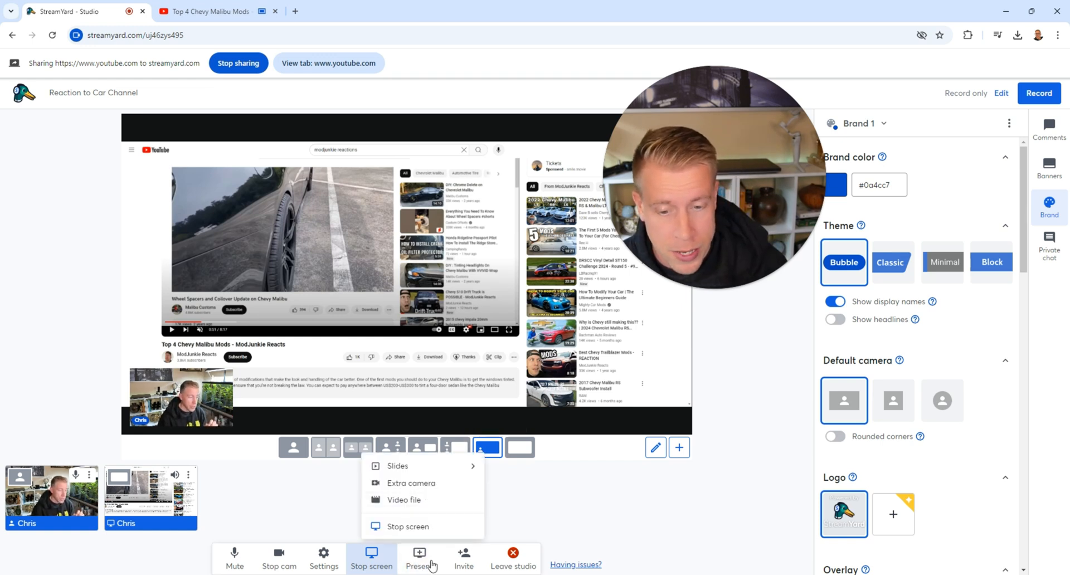
pyautogui.click(403, 499)
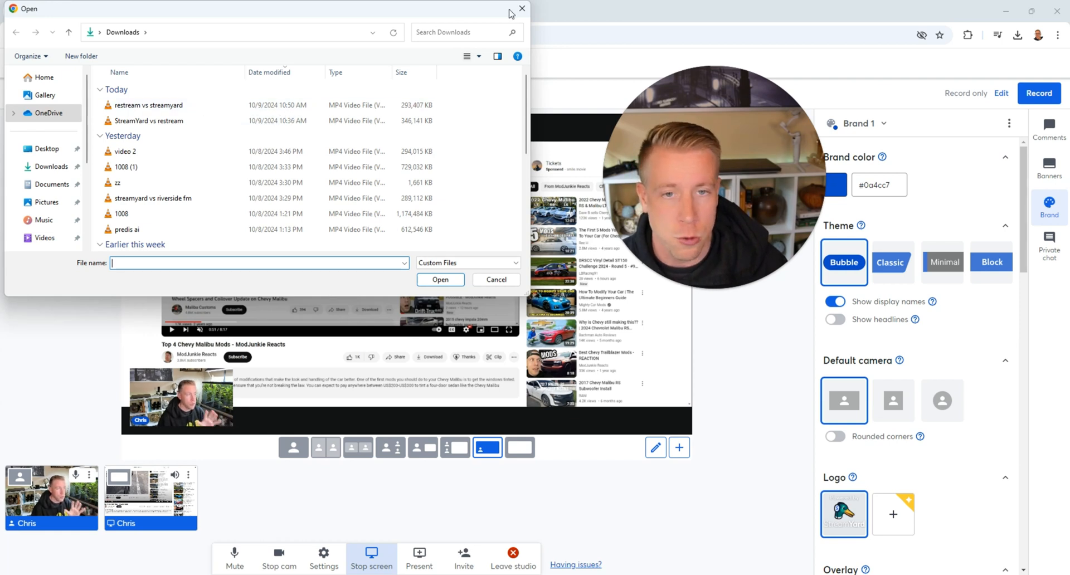
pyautogui.click(522, 9)
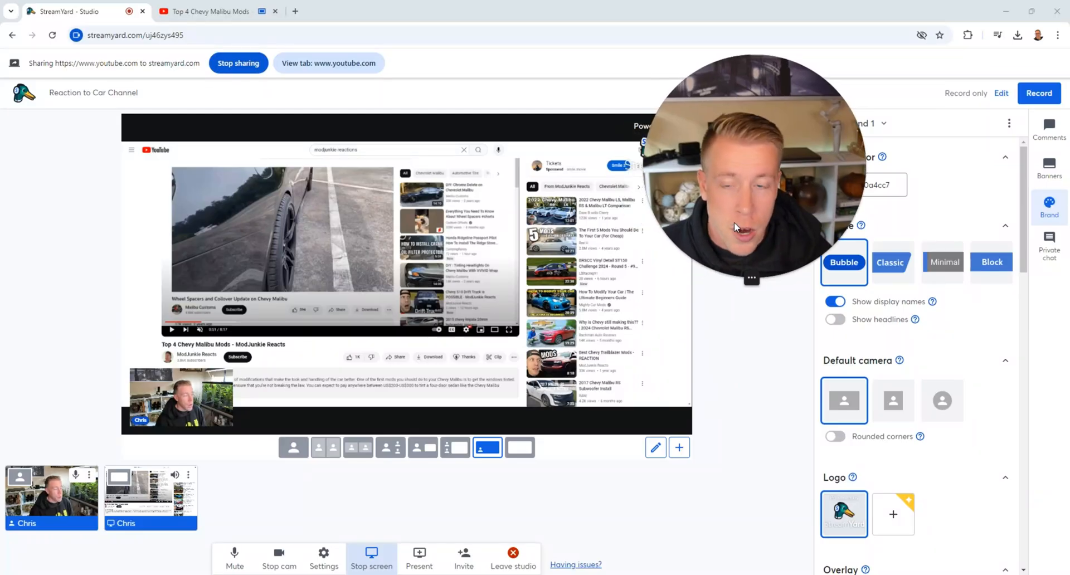